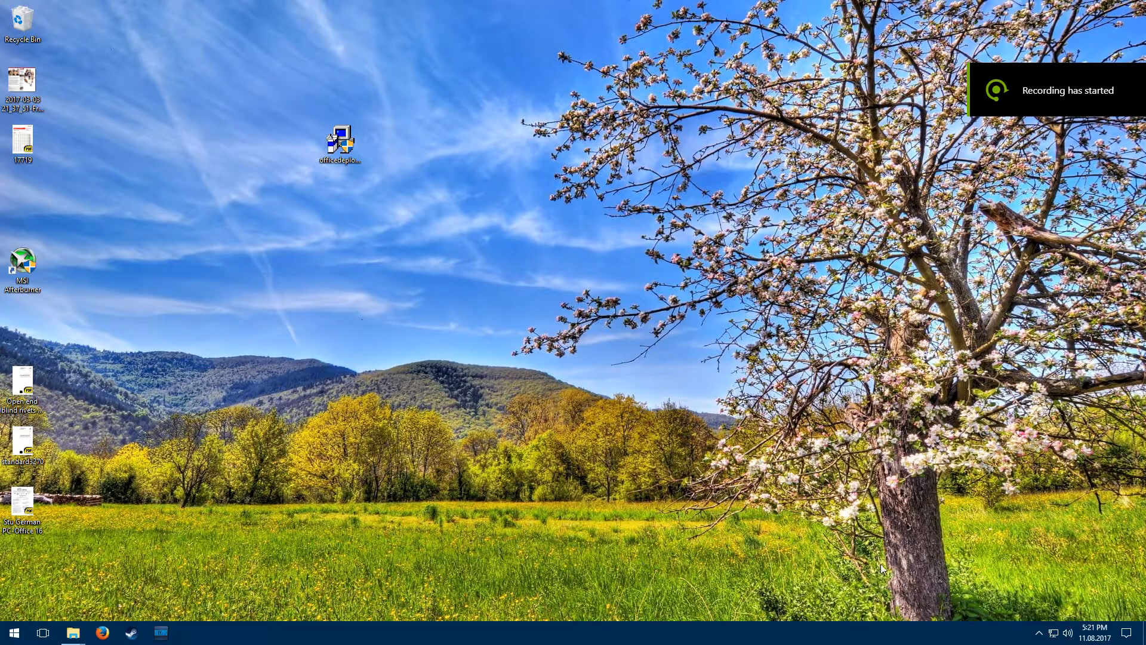
pyautogui.moveTo(865, 453)
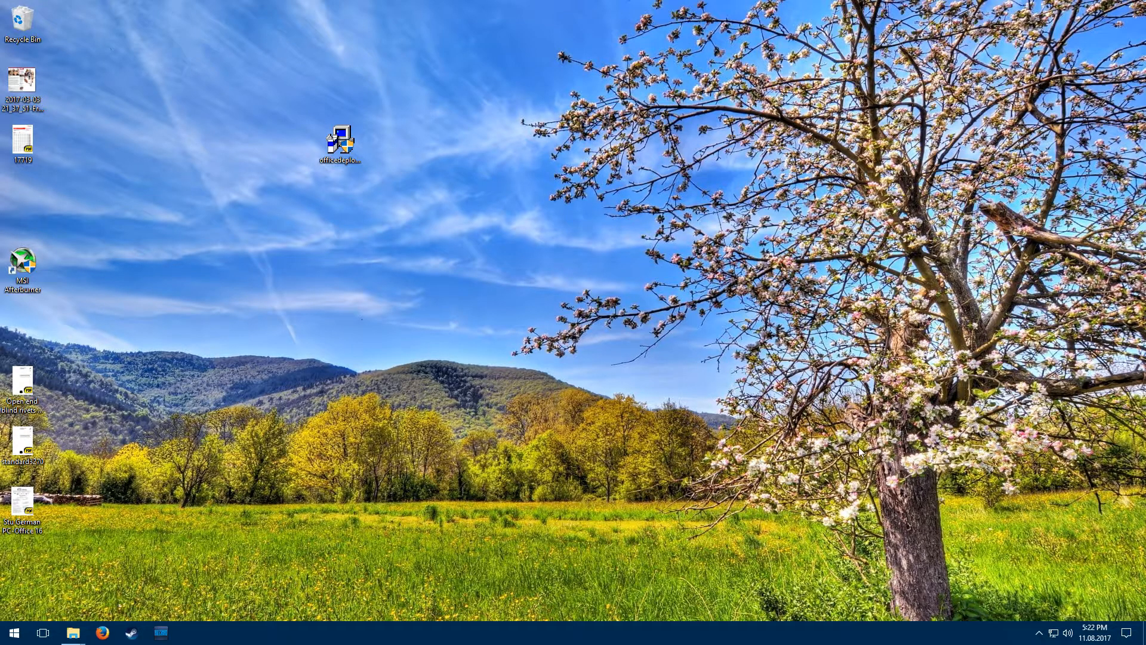
pyautogui.moveTo(476, 344)
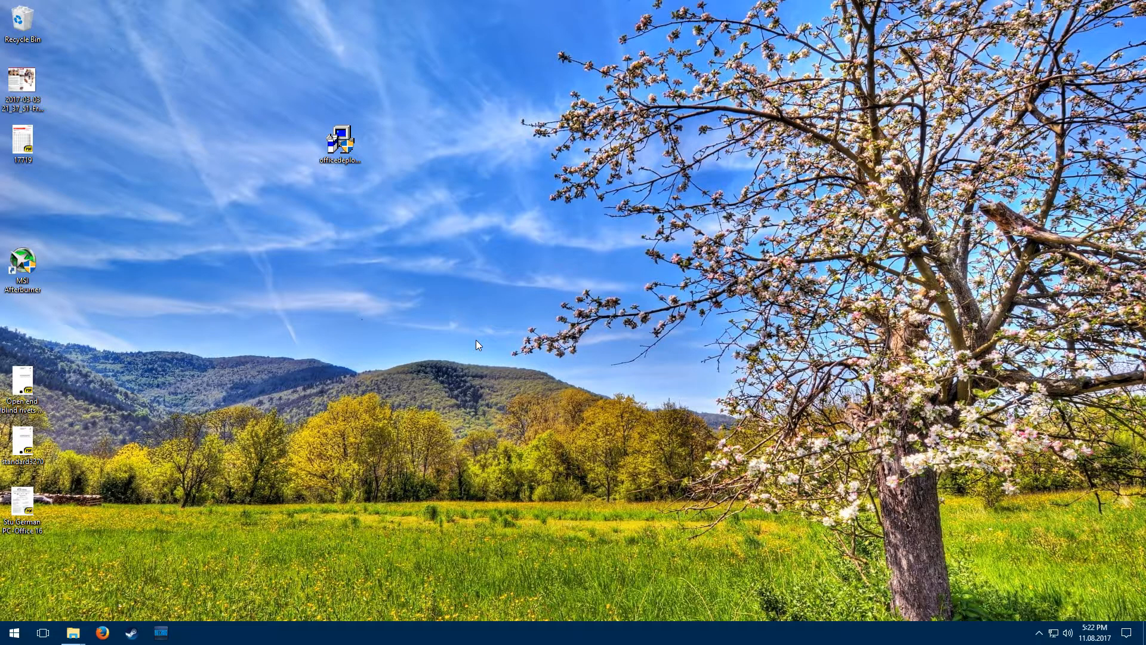
pyautogui.moveTo(461, 351)
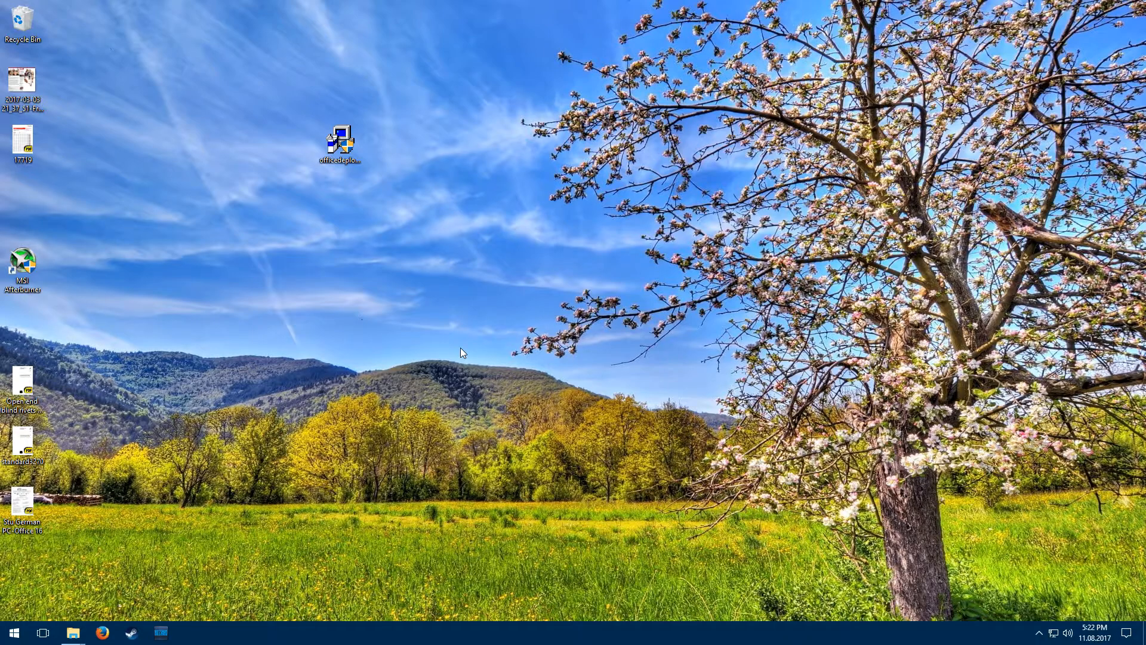
pyautogui.moveTo(566, 318)
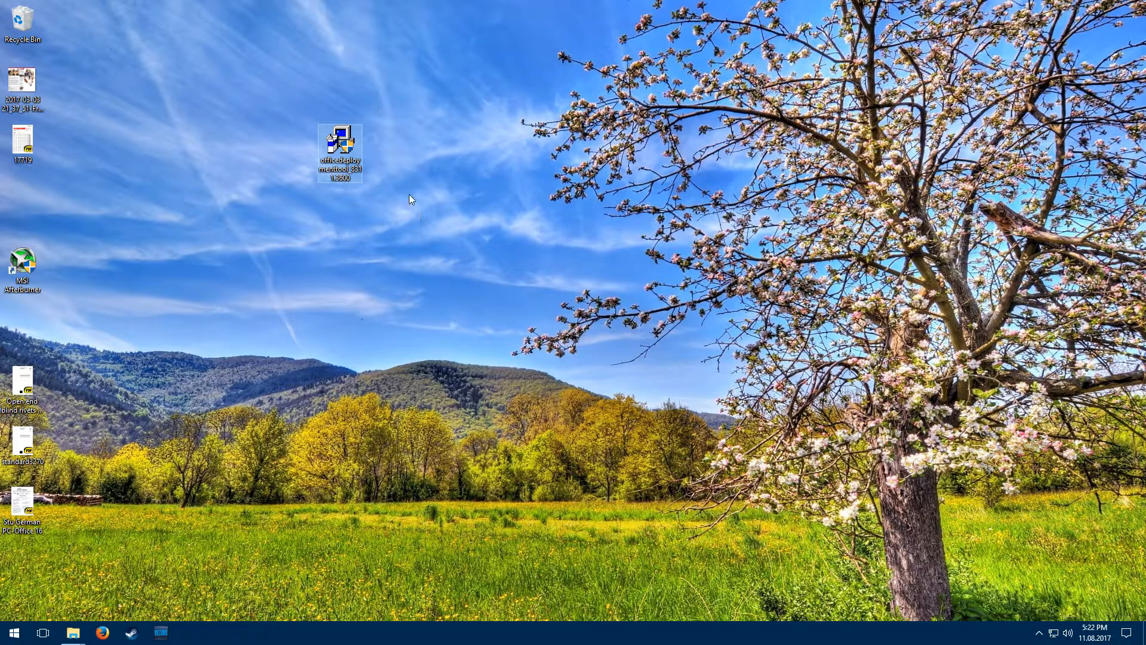
pyautogui.moveTo(400, 182)
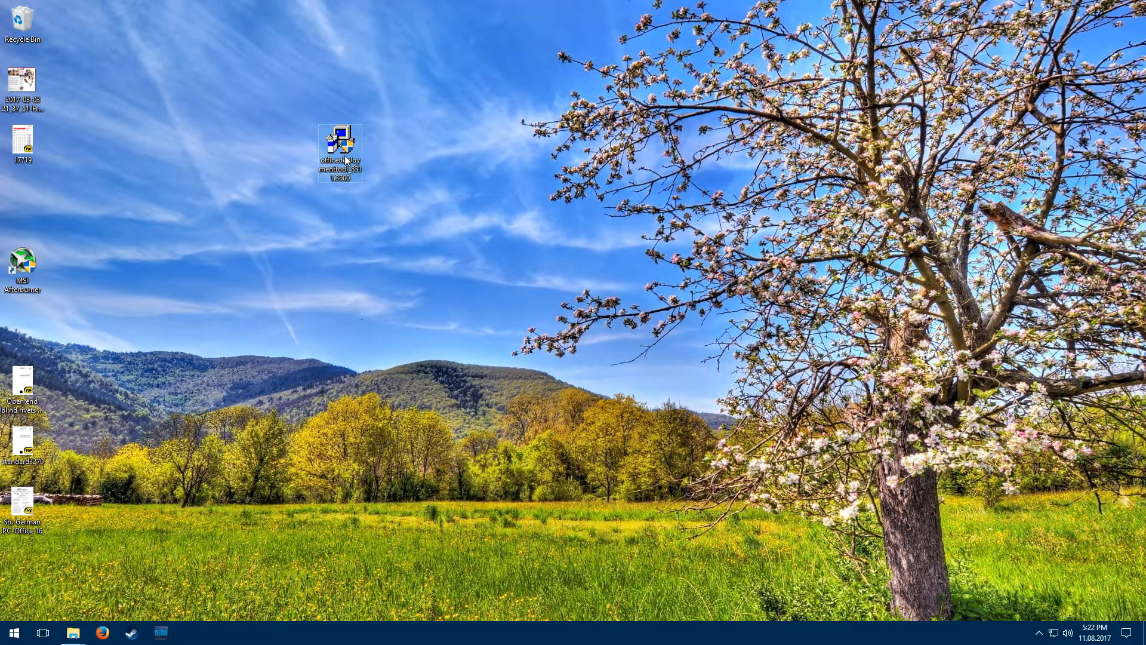
# - Launch the Office Deployment Tool extractor and browse toward Documents > Office 2016 as its destination
pyautogui.doubleClick(340, 145)
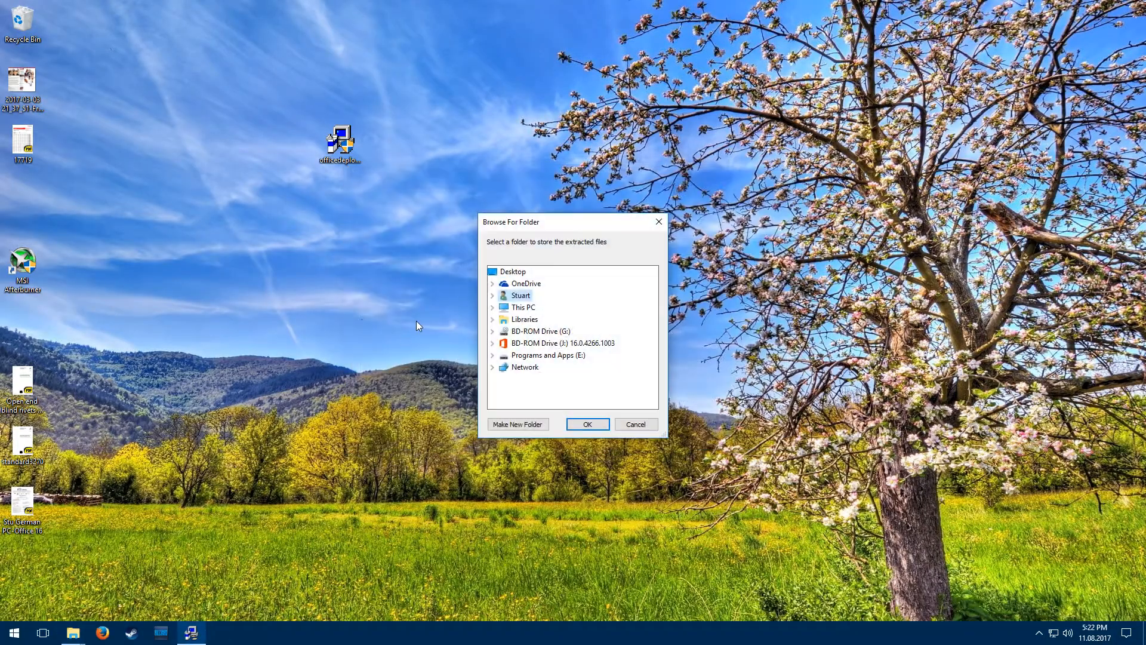
pyautogui.moveTo(496, 249)
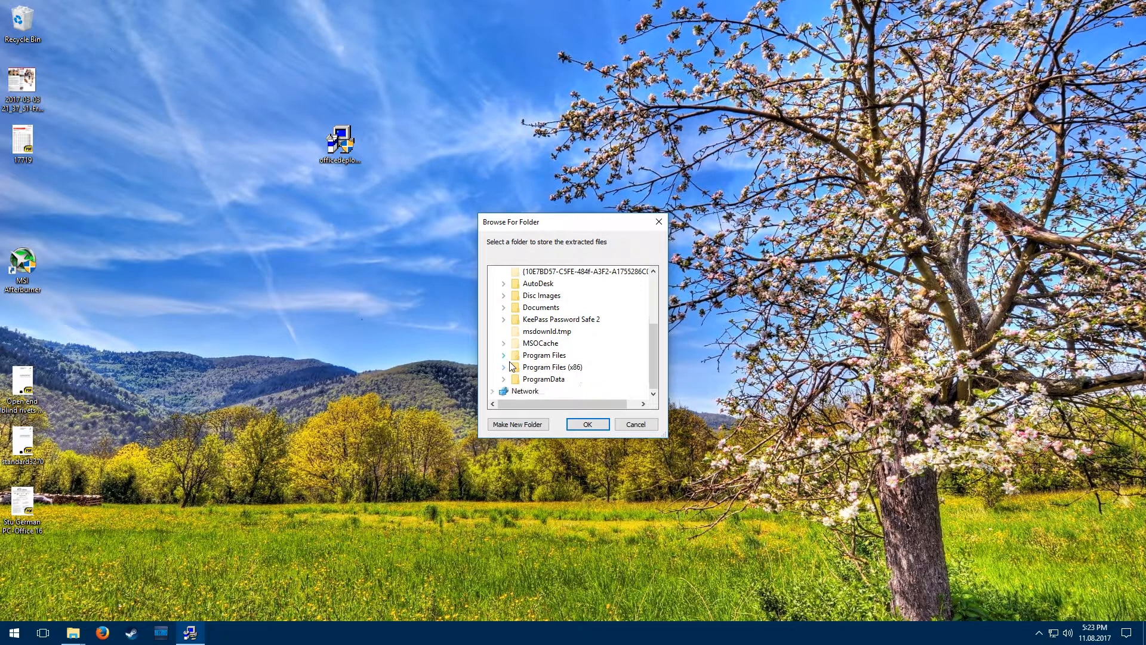
pyautogui.click(504, 306)
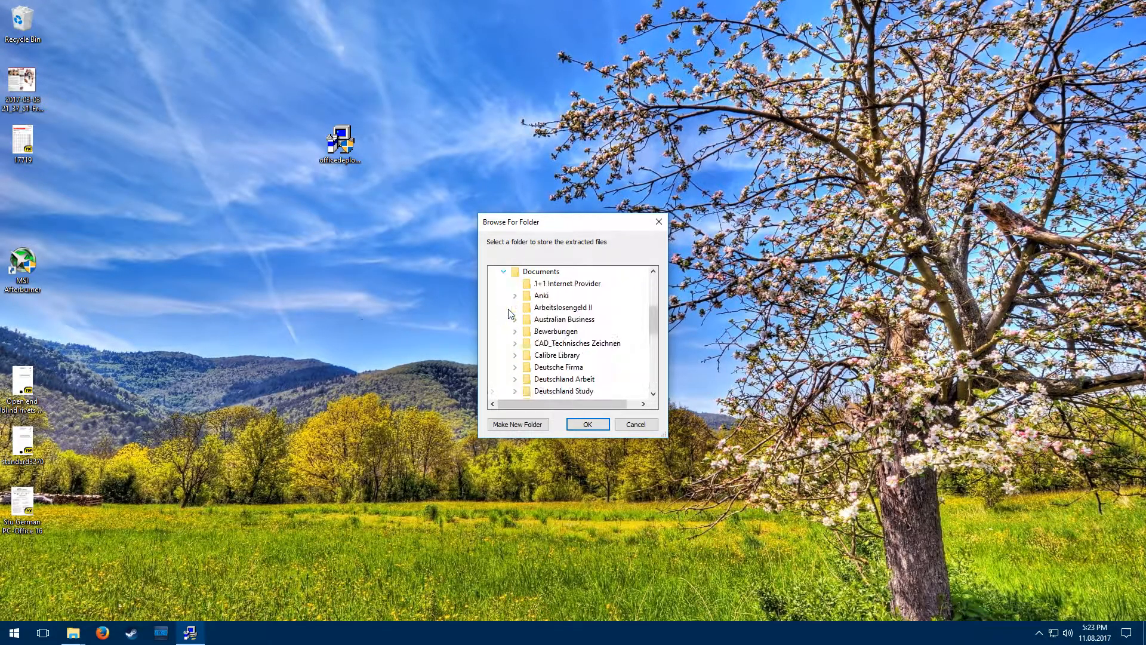
pyautogui.scroll(-3)
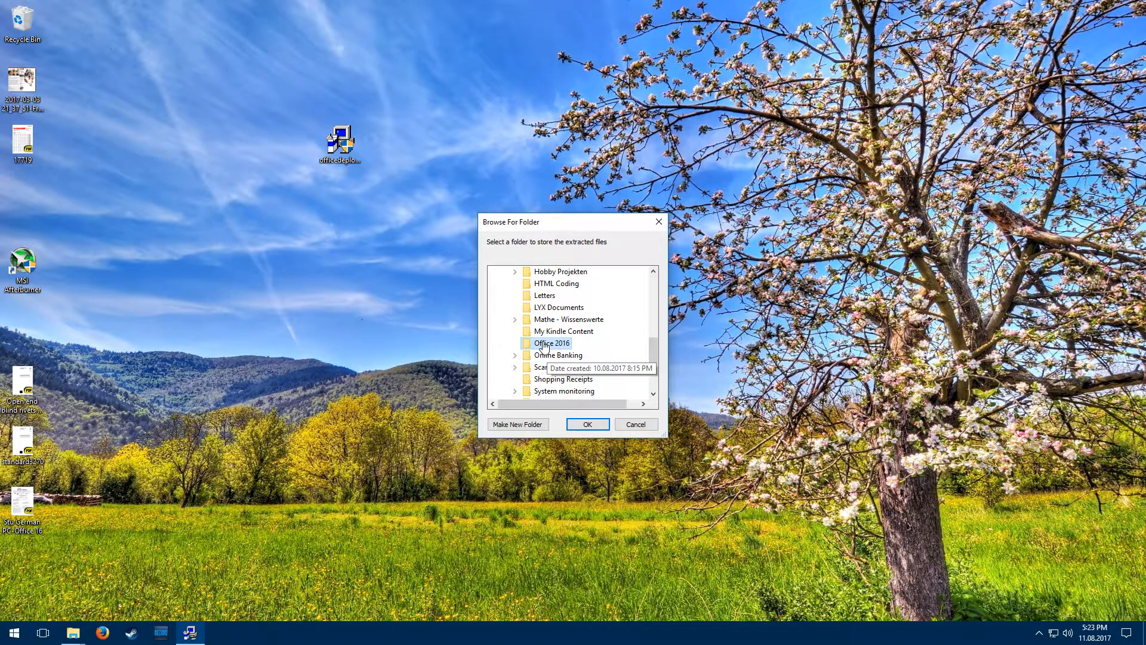
pyautogui.moveTo(570, 379)
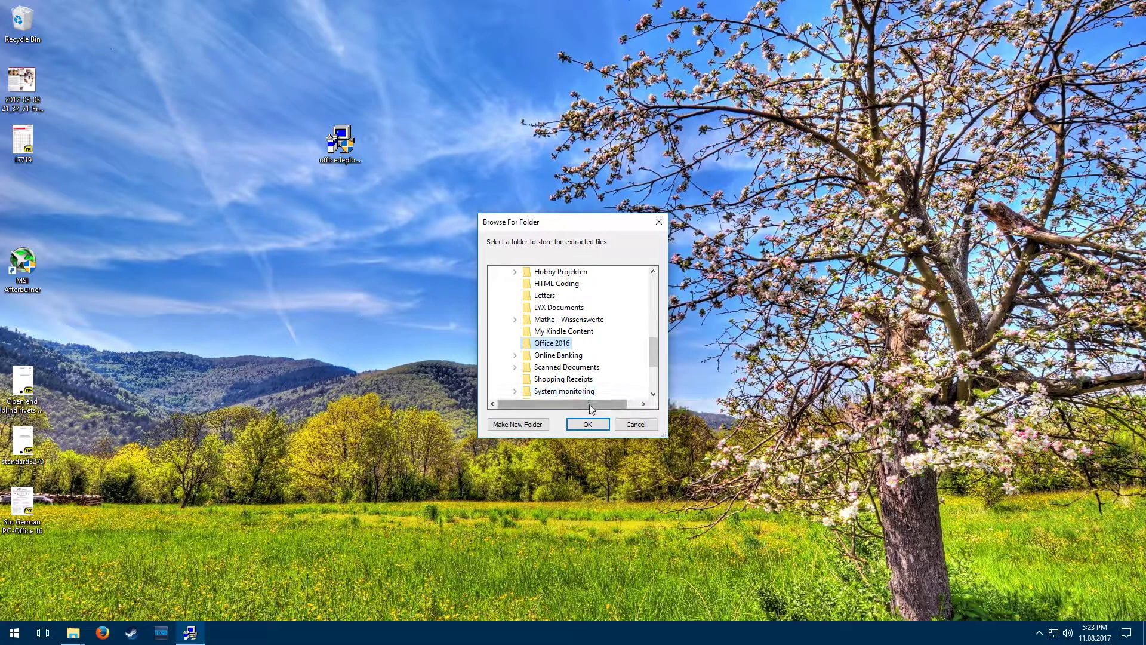
pyautogui.scroll(3)
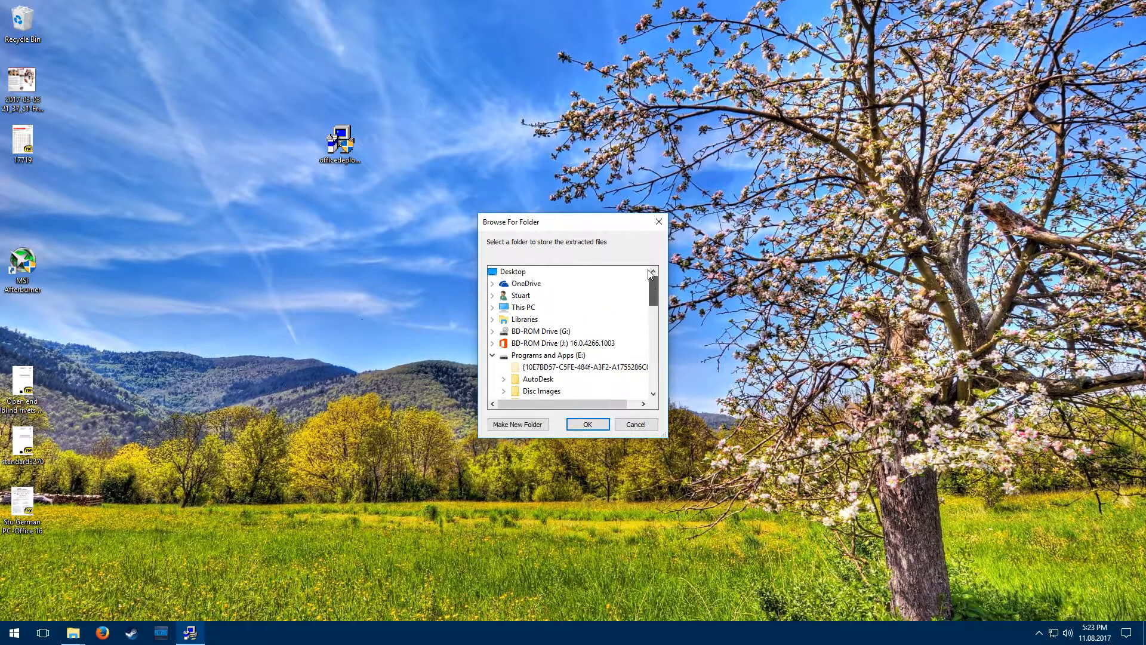
# - Dismiss the extraction folder chooser and maximize File Explorer at E:\Documents\Office 2016
pyautogui.click(634, 424)
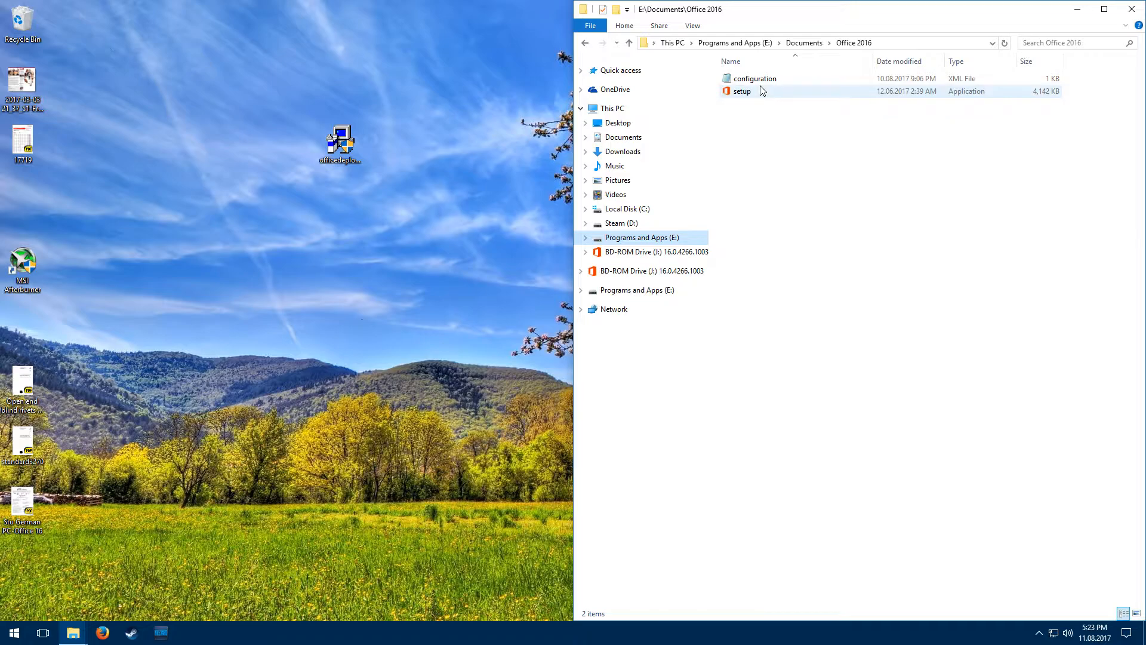
pyautogui.click(1104, 9)
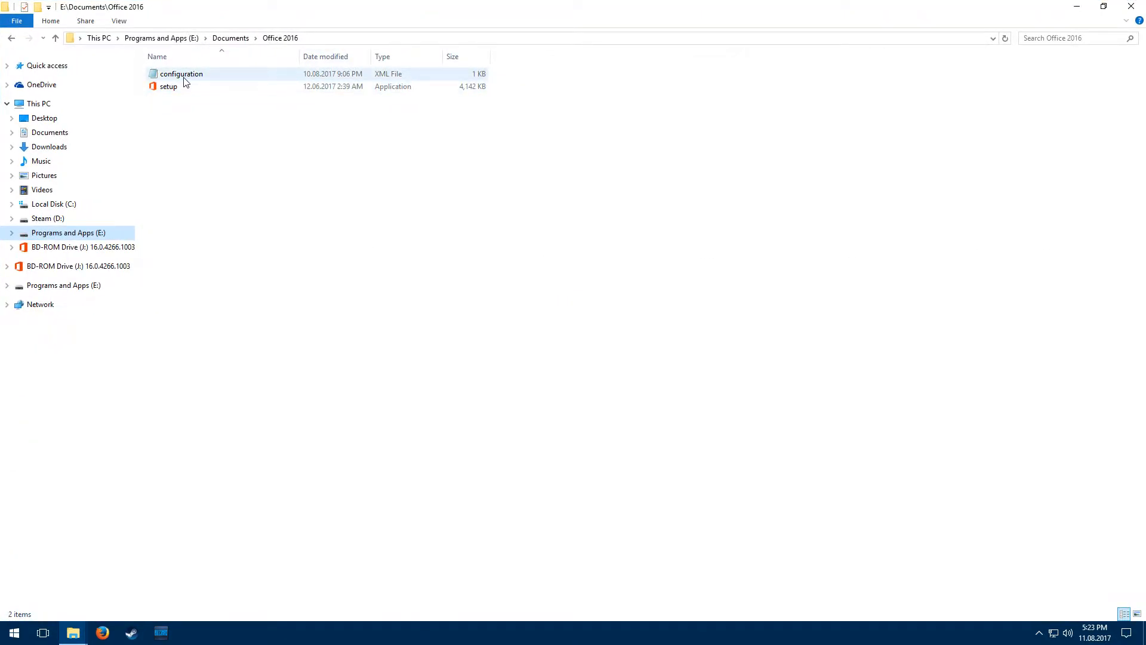
# - Review configuration.xml in Notepad, with its ProPlusRetail ExcludeApp list sourcing drive J:
pyautogui.doubleClick(180, 73)
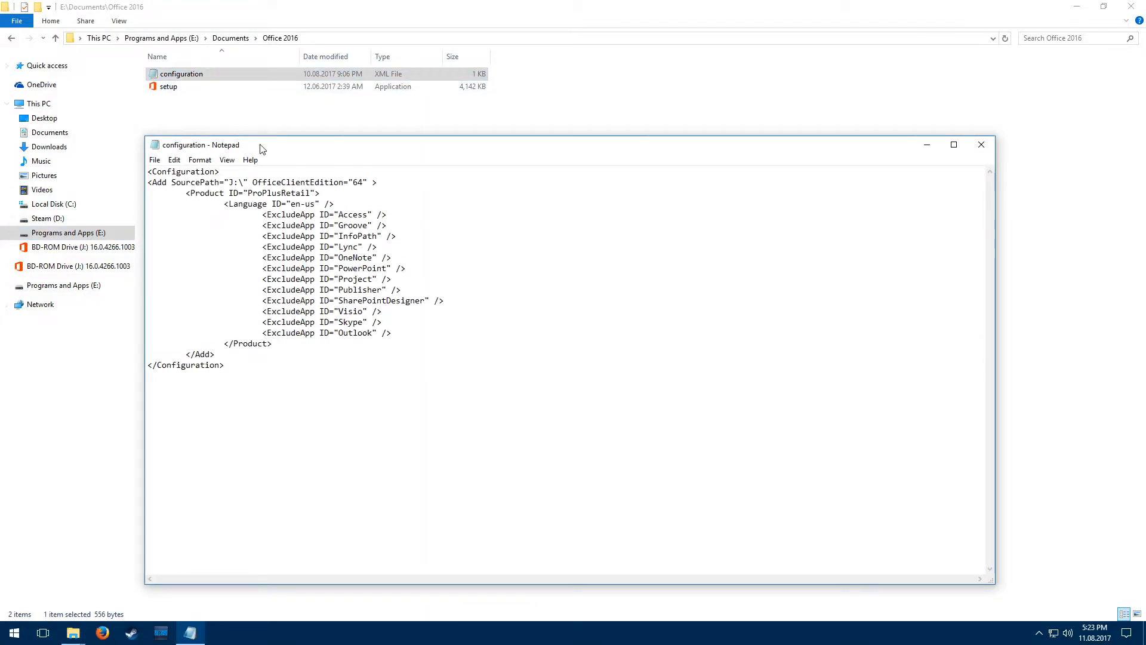
pyautogui.moveTo(236, 335)
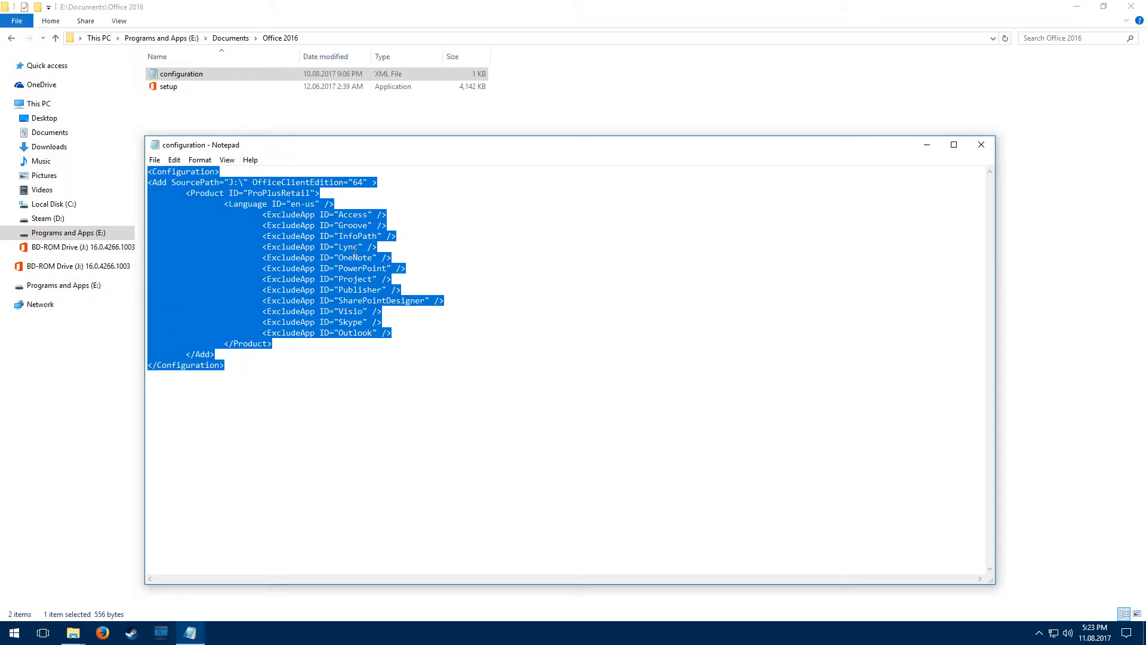
pyautogui.click(330, 224)
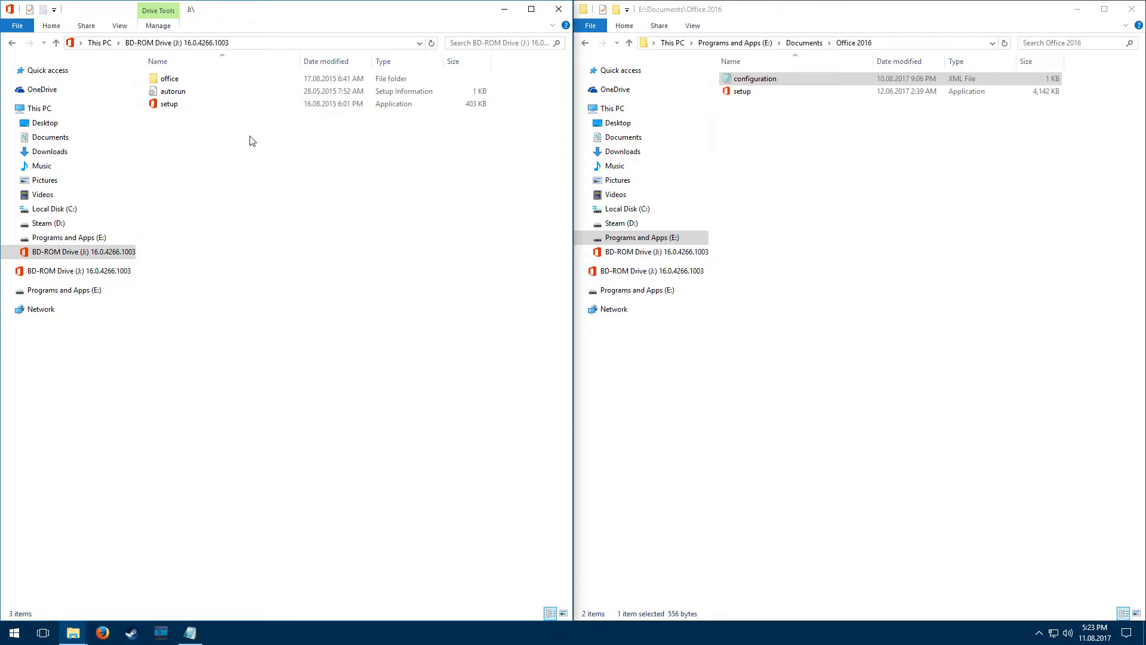
pyautogui.moveTo(176, 229)
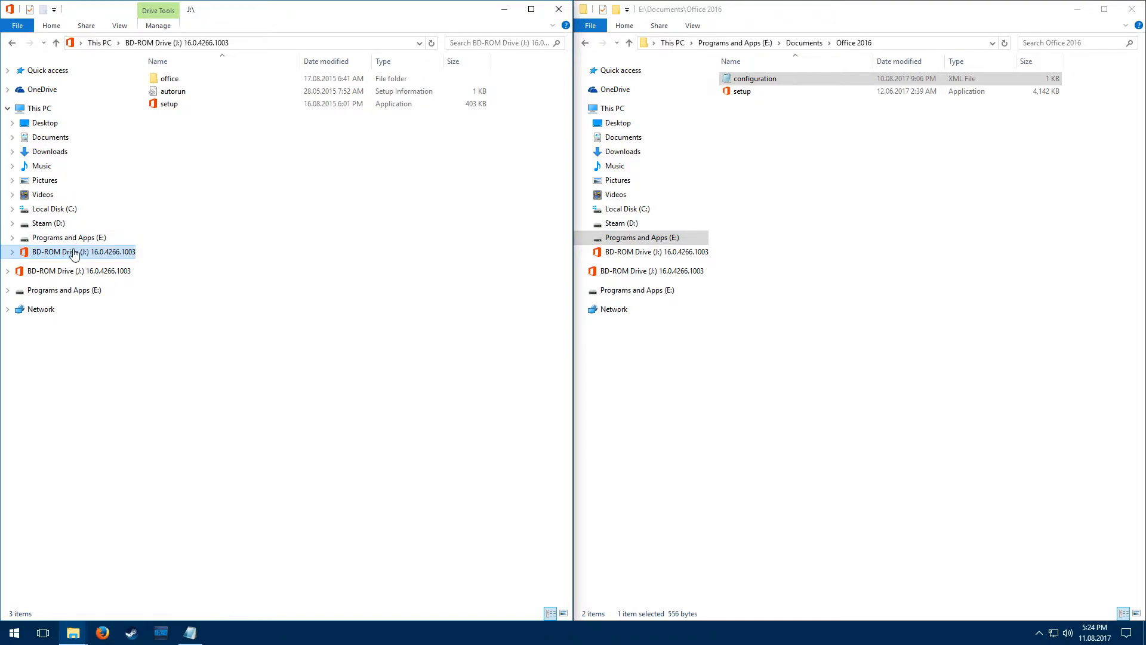
pyautogui.moveTo(41, 262)
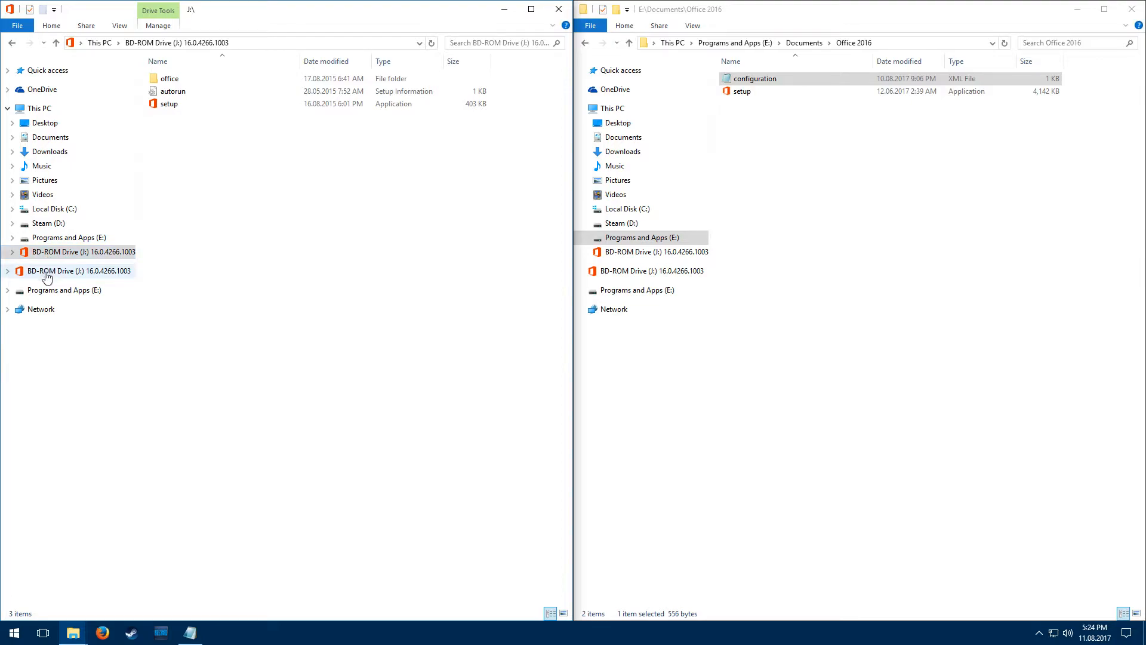
pyautogui.moveTo(165, 283)
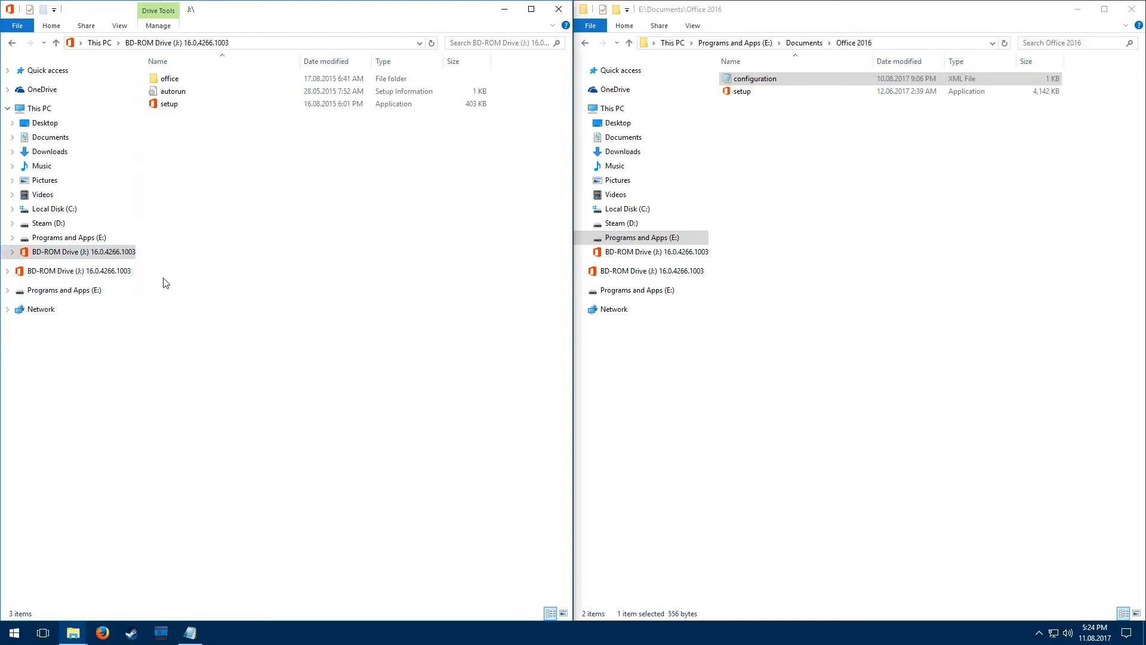
pyautogui.moveTo(83, 271)
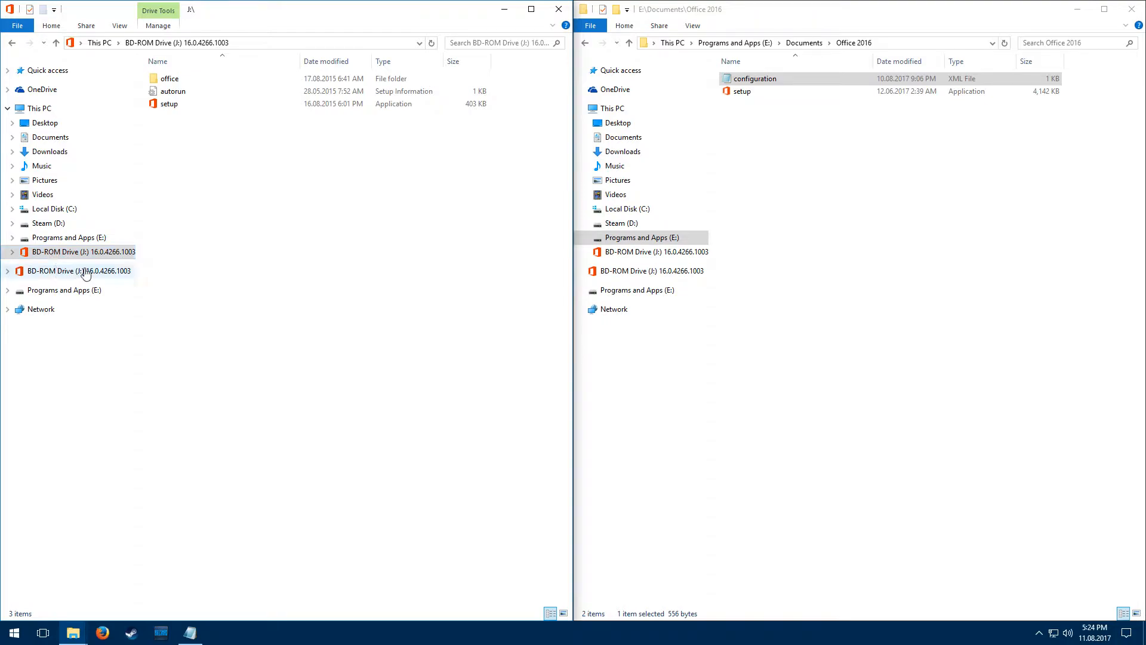
pyautogui.moveTo(73, 252)
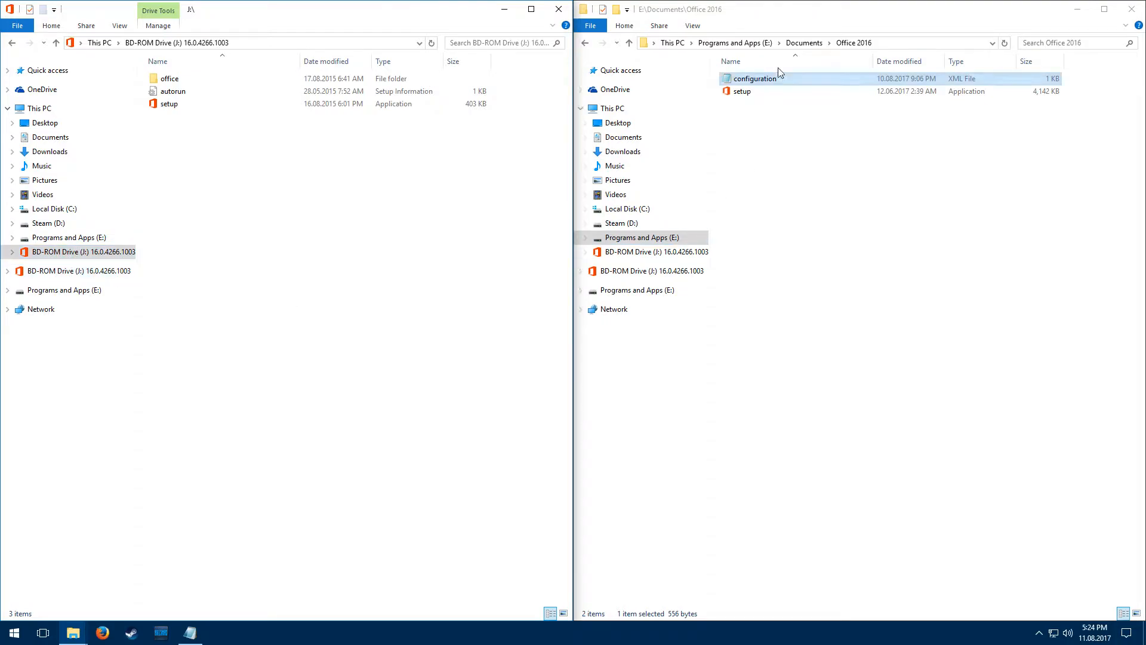
# - Reopen configuration.xml beside the J:\ disc files and review the 64-bit OfficeClientEdition and ProPlusRetail product ID
pyautogui.doubleClick(753, 79)
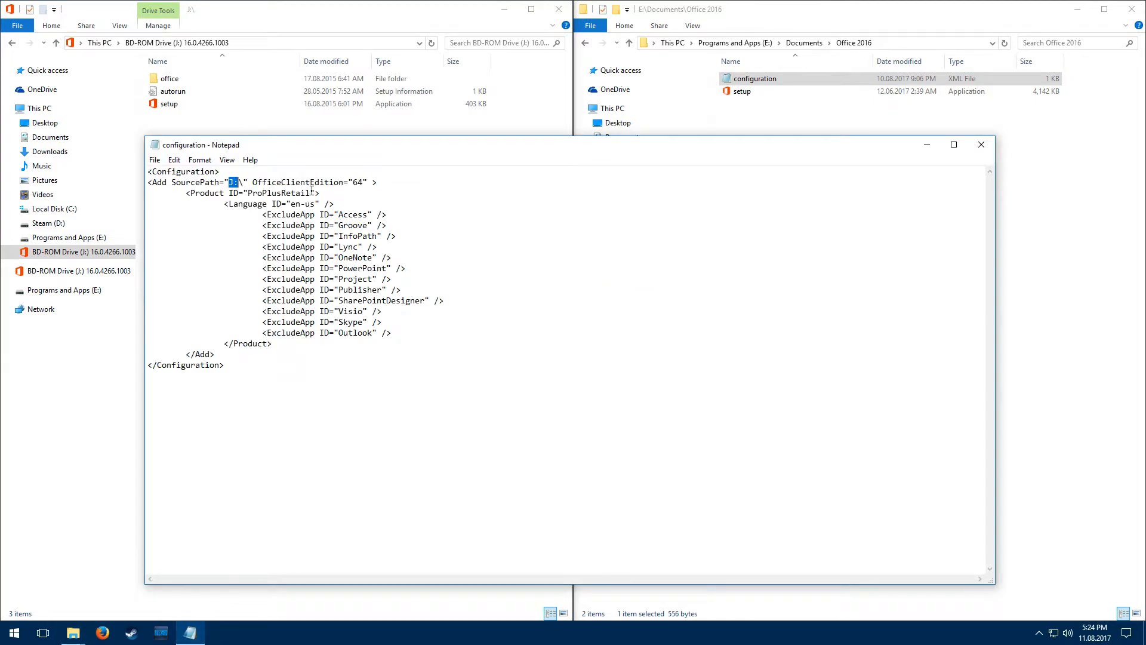
pyautogui.click(954, 144)
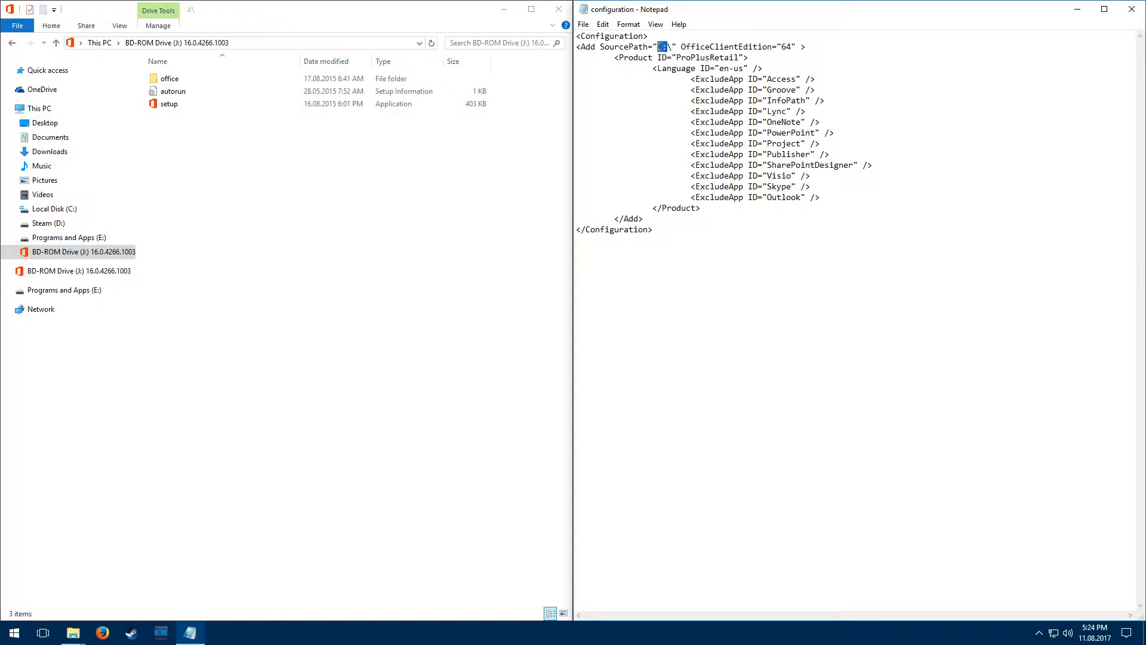
pyautogui.click(220, 43)
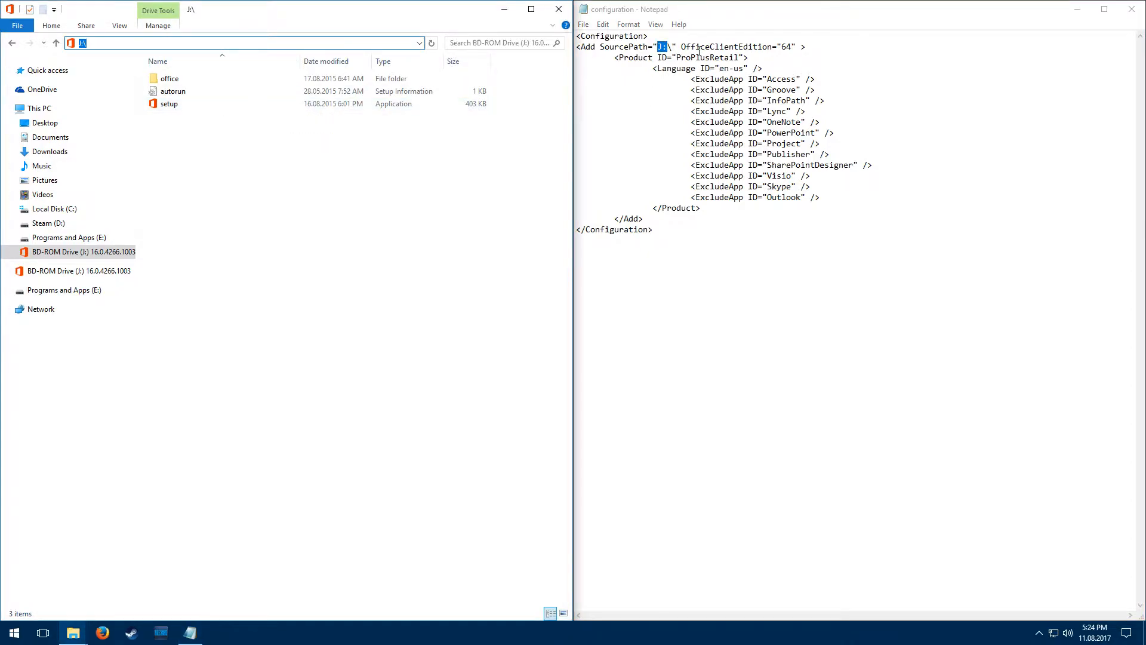
pyautogui.doubleClick(726, 47)
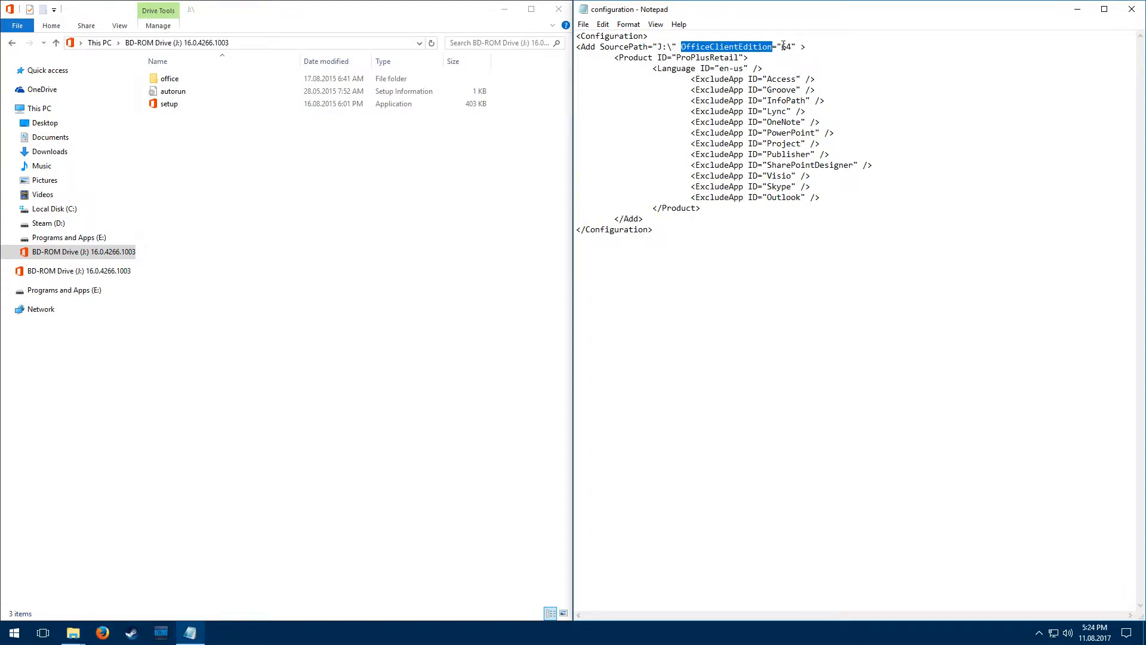
pyautogui.doubleClick(784, 47)
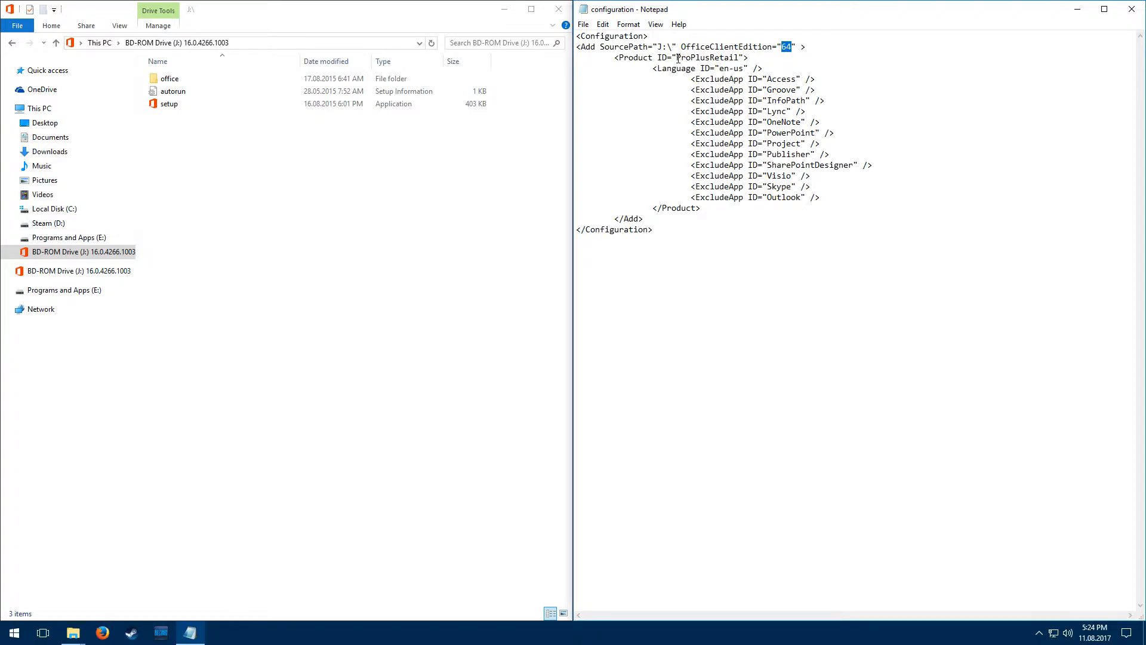
pyautogui.doubleClick(705, 58)
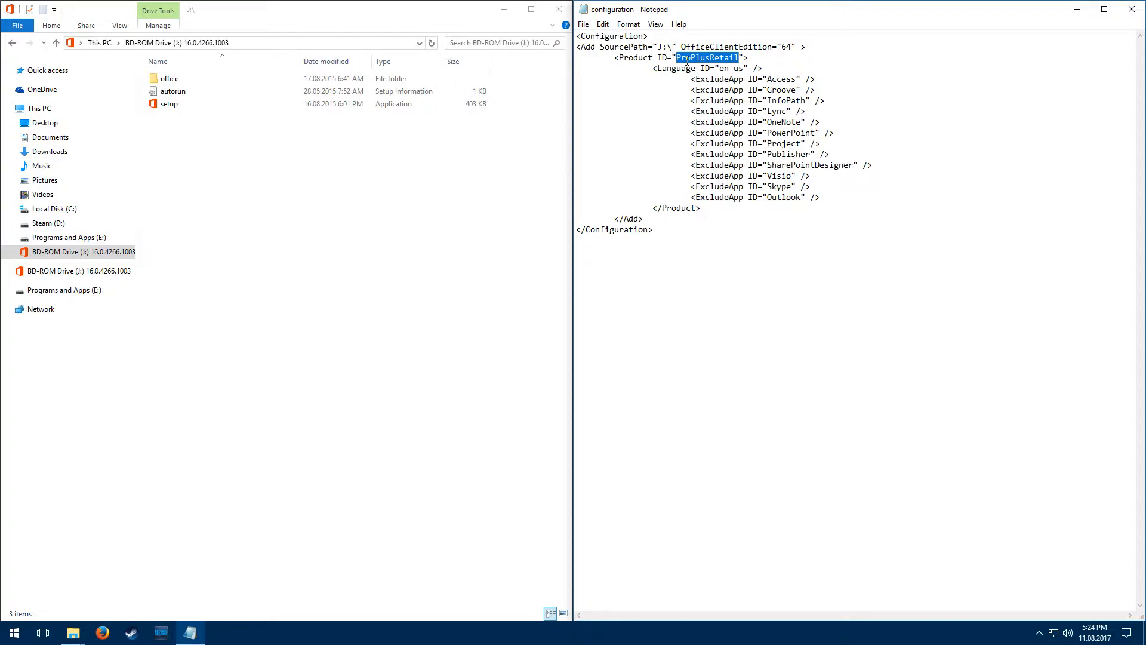
pyautogui.click(705, 58)
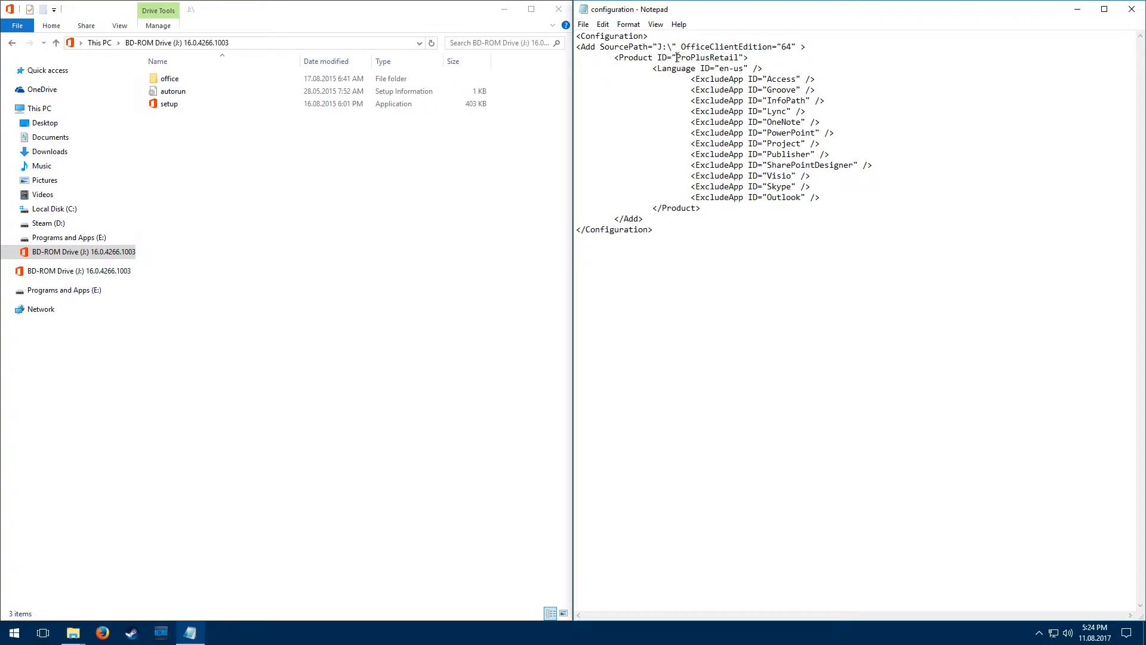
pyautogui.doubleClick(707, 58)
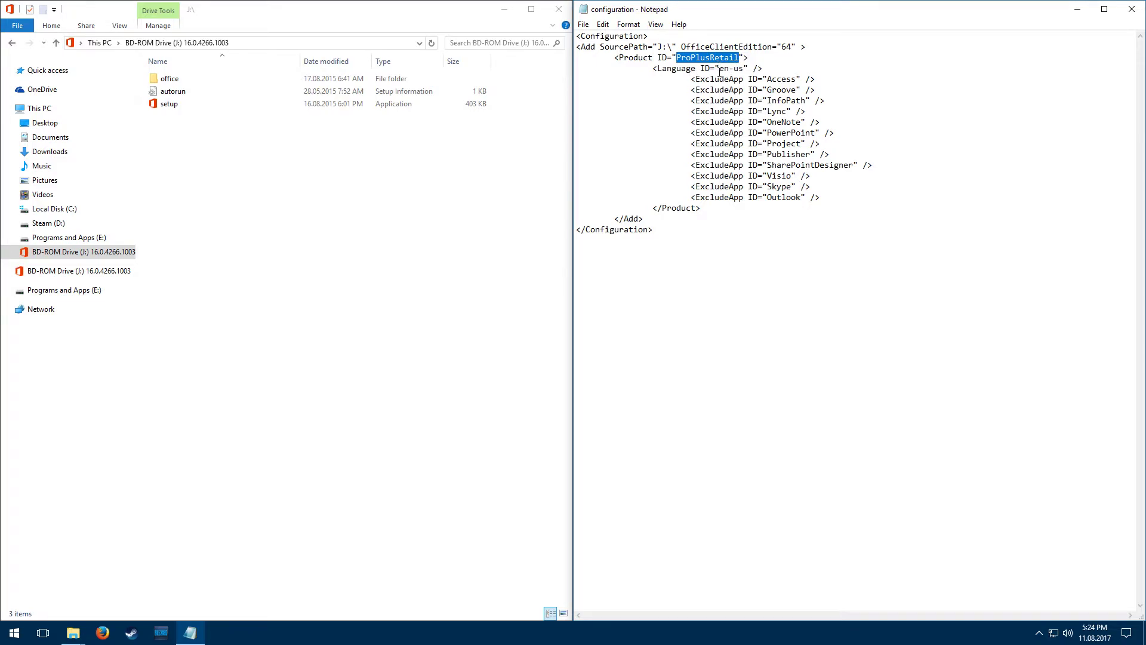
pyautogui.doubleClick(731, 68)
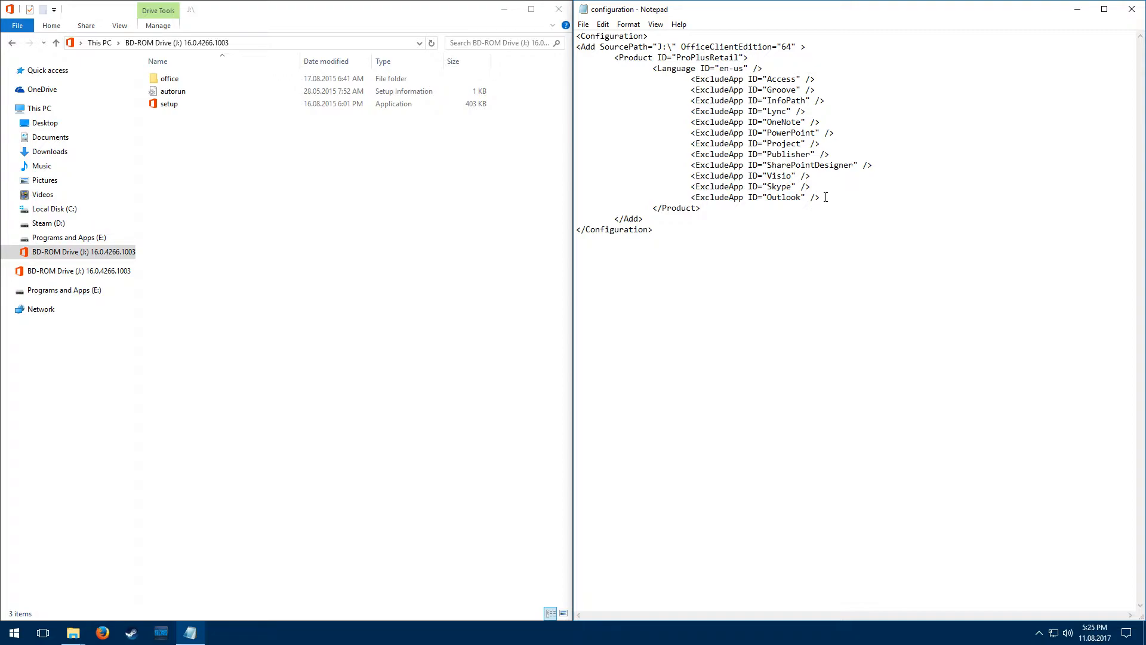
pyautogui.moveTo(798, 165)
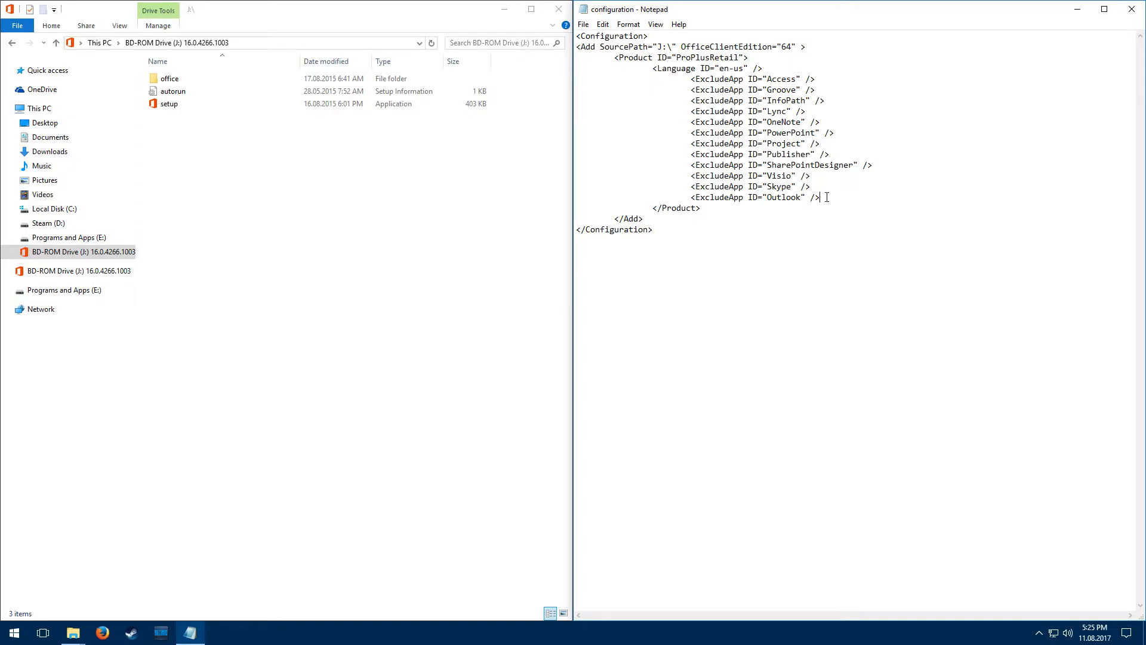
# - Duplicate the Outlook ExcludeApp line as Word, then delete it so Word stays installed
pyautogui.tripleClick(753, 197)
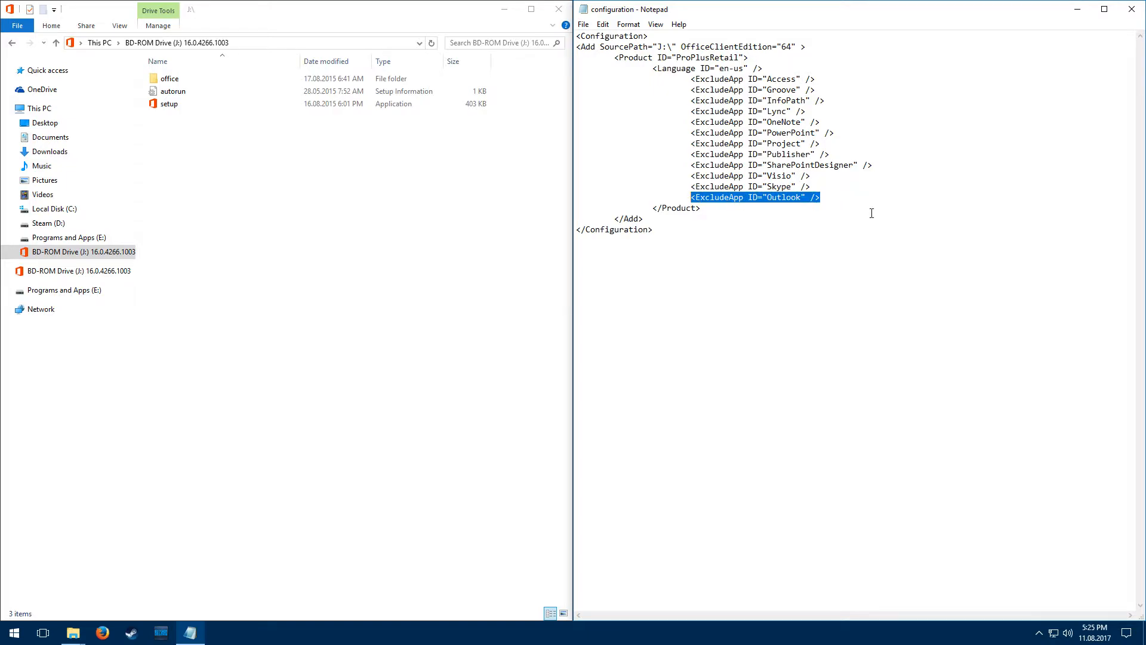
pyautogui.moveTo(881, 216)
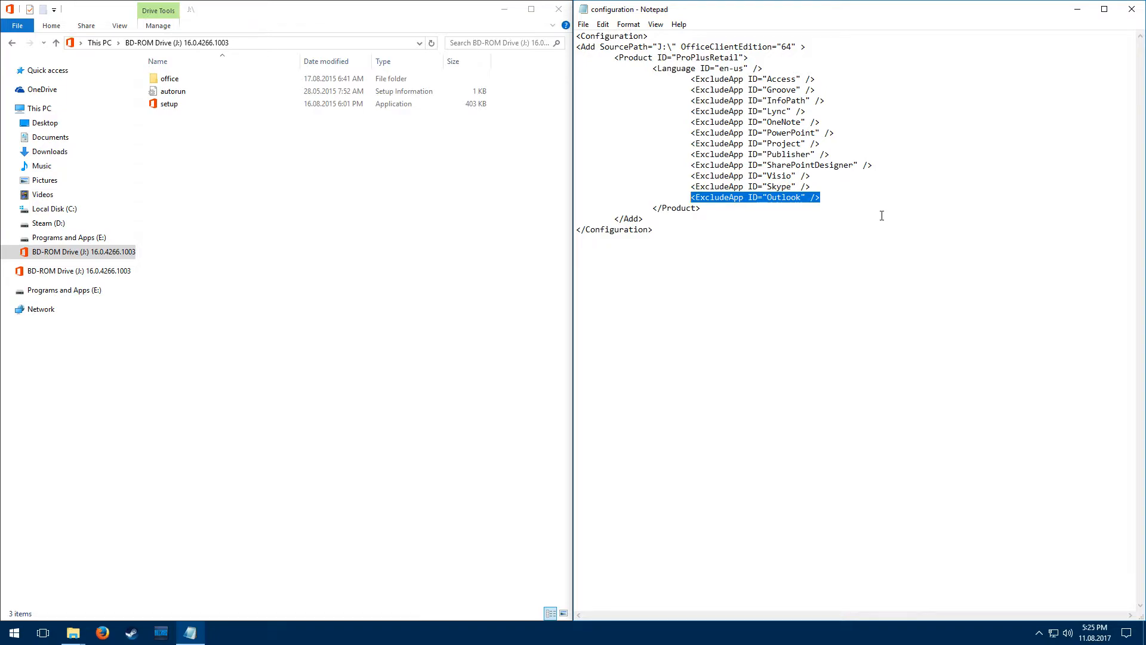
pyautogui.click(821, 197)
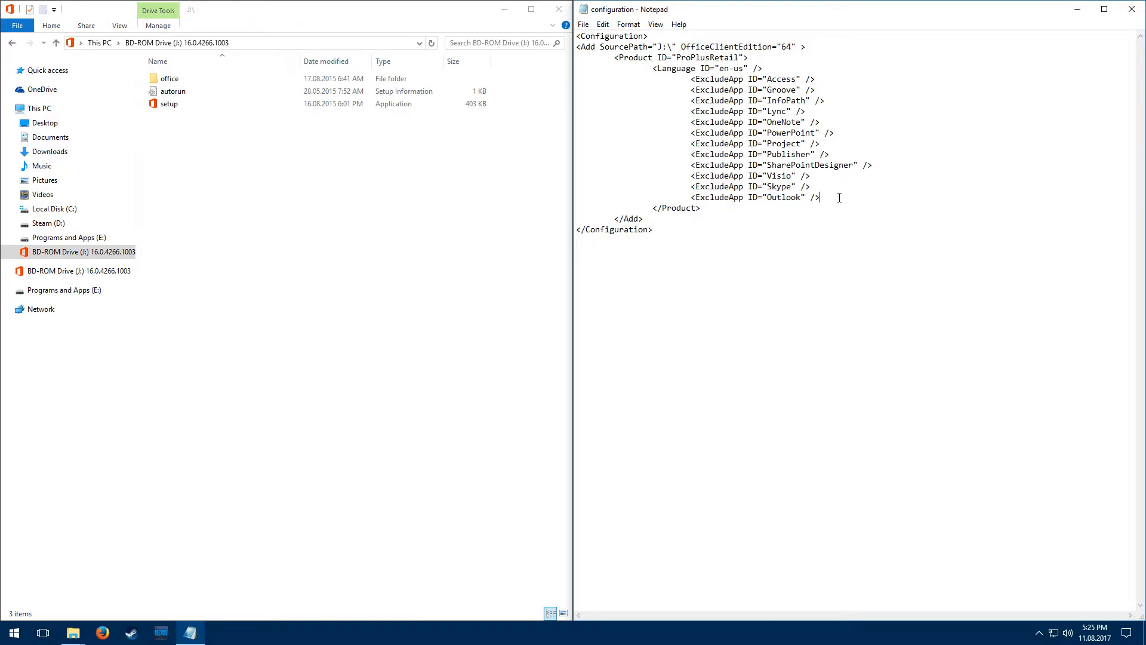
pyautogui.press('enter')
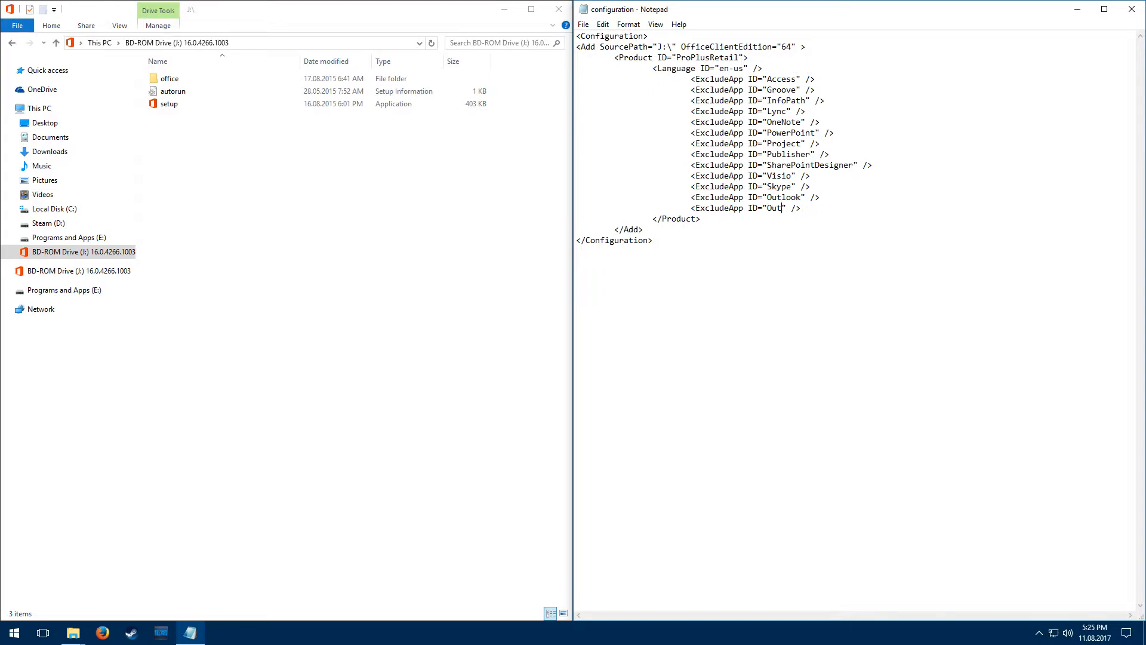
pyautogui.press('Backspace')
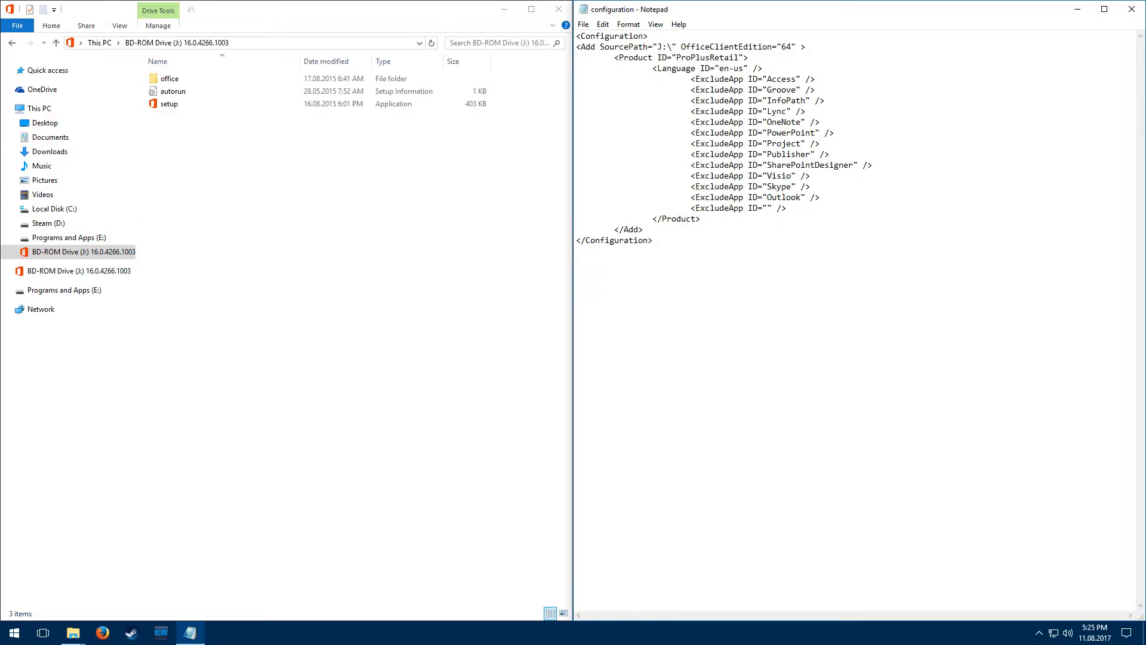
pyautogui.write('Word')
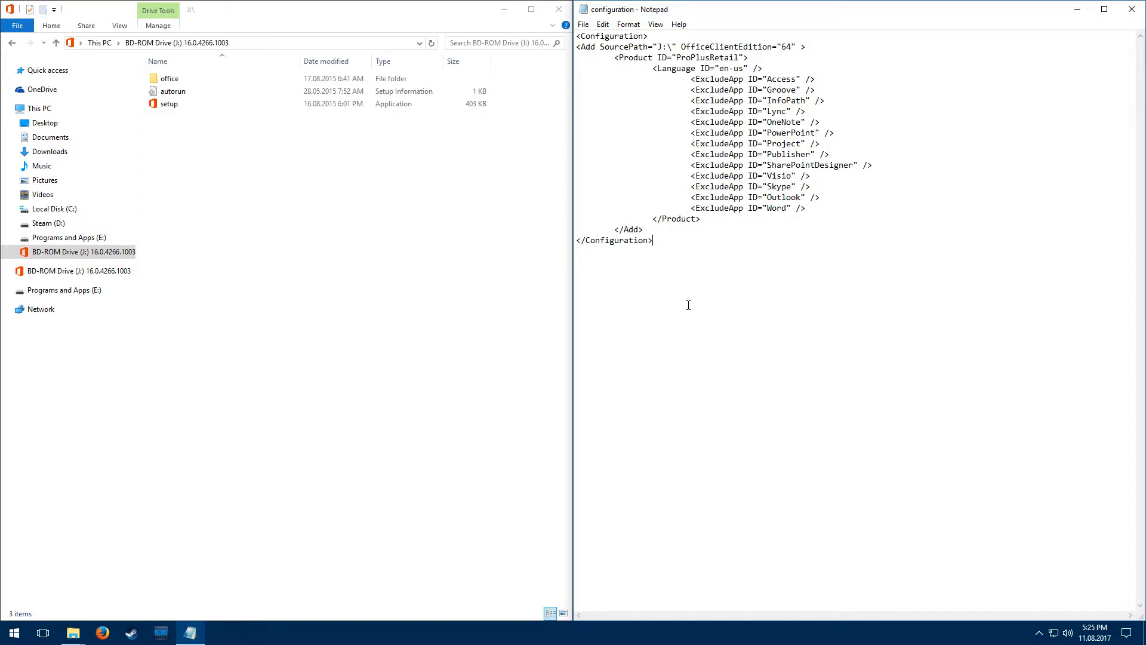
pyautogui.click(813, 207)
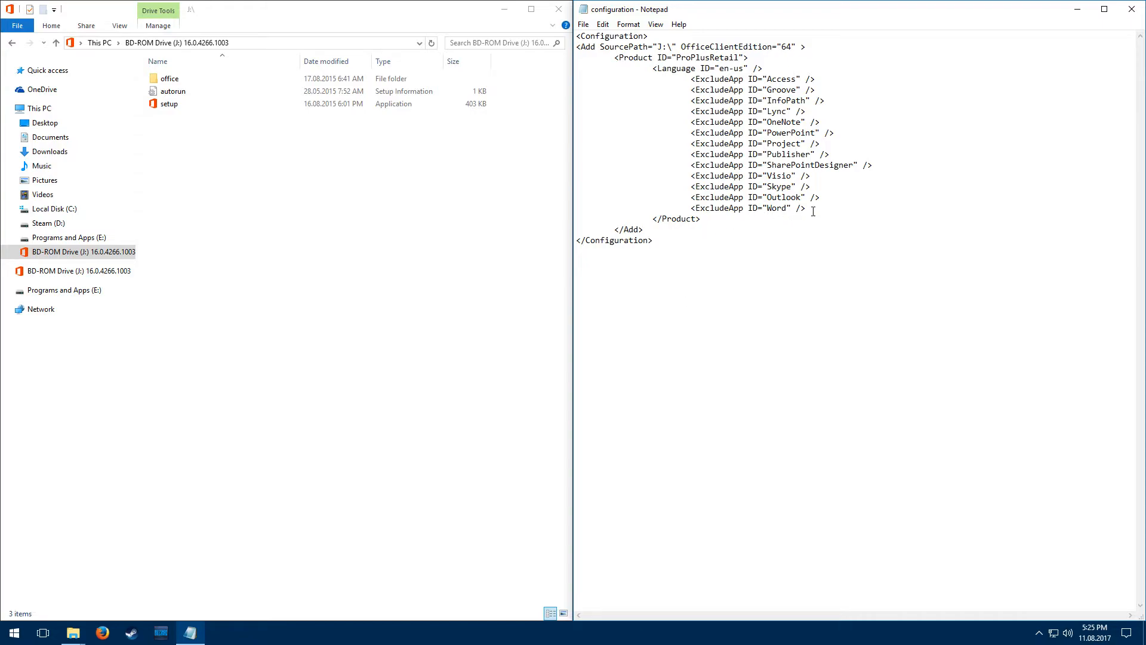
pyautogui.doubleClick(777, 208)
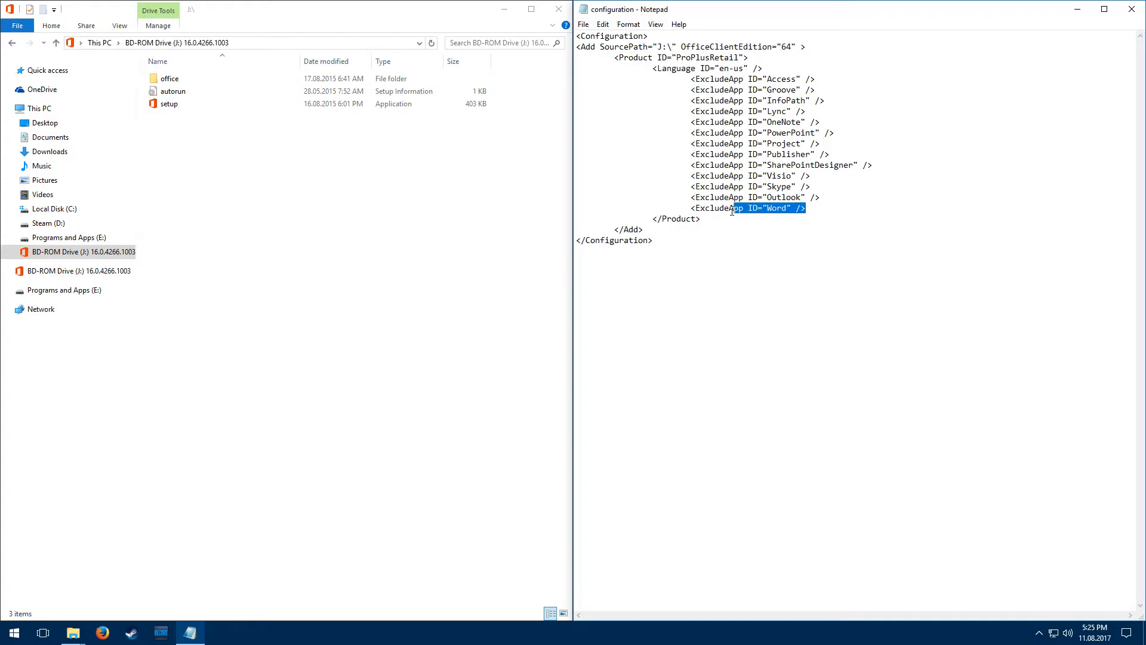
pyautogui.press('Delete')
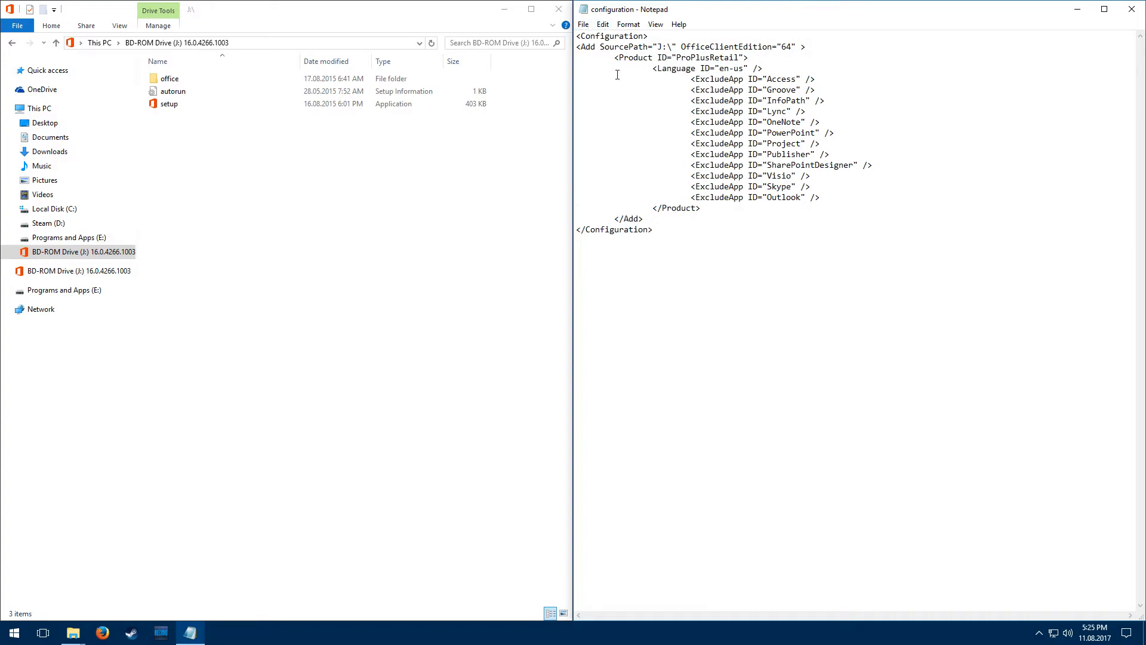
pyautogui.click(584, 24)
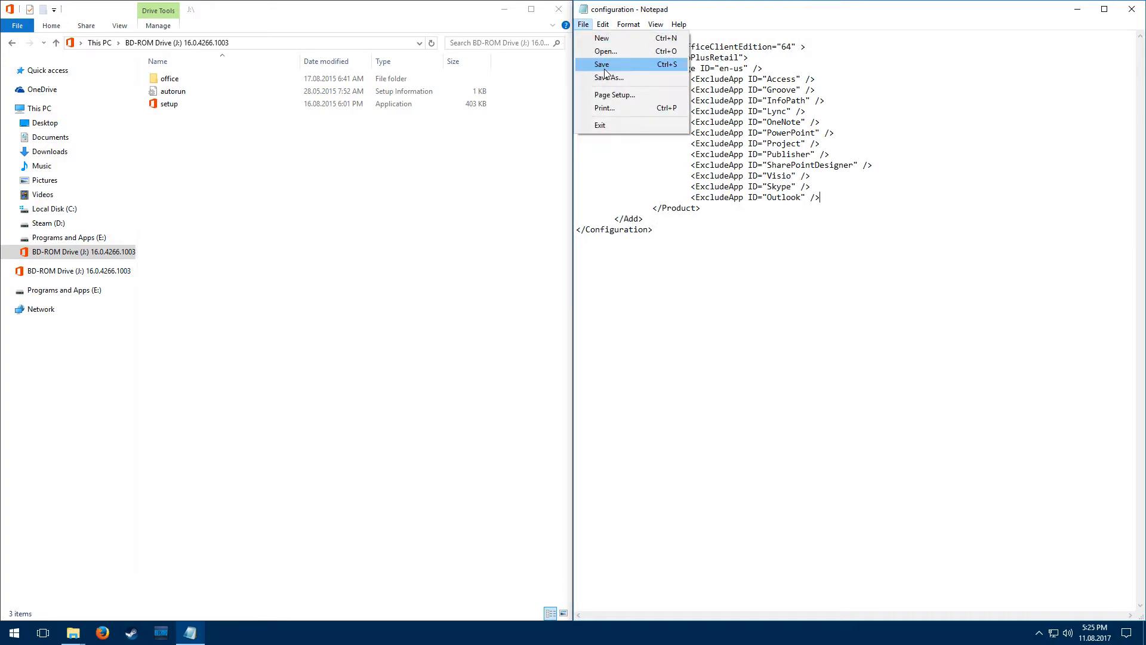
# - Save configuration.xml and close Notepad
pyautogui.click(601, 65)
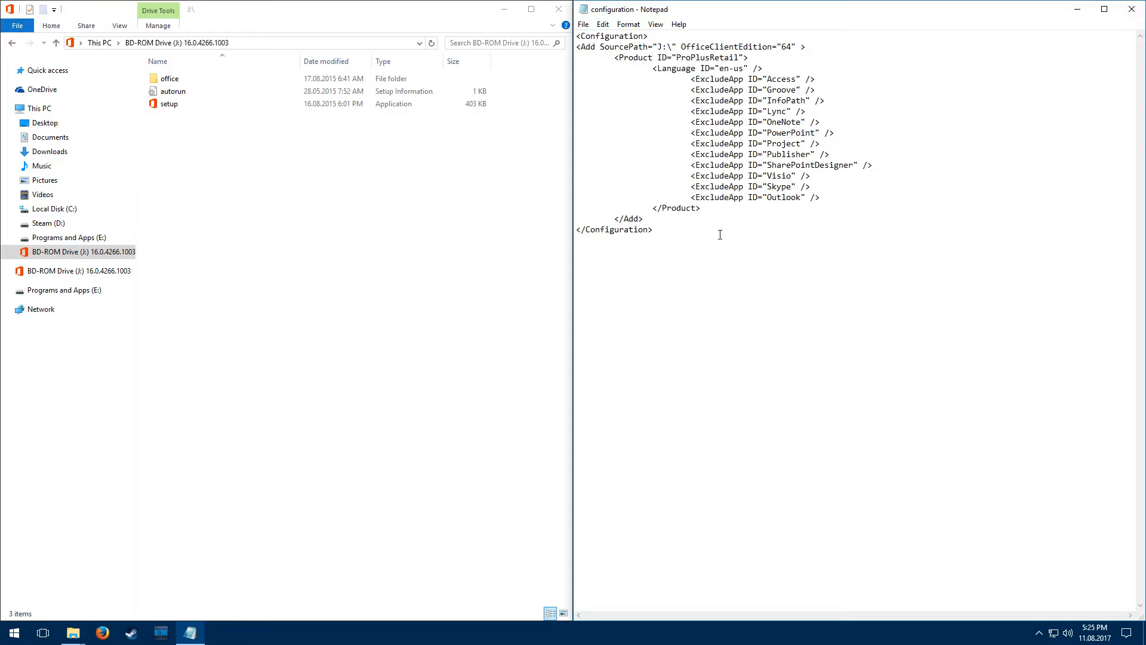
pyautogui.press('ctrl+a')
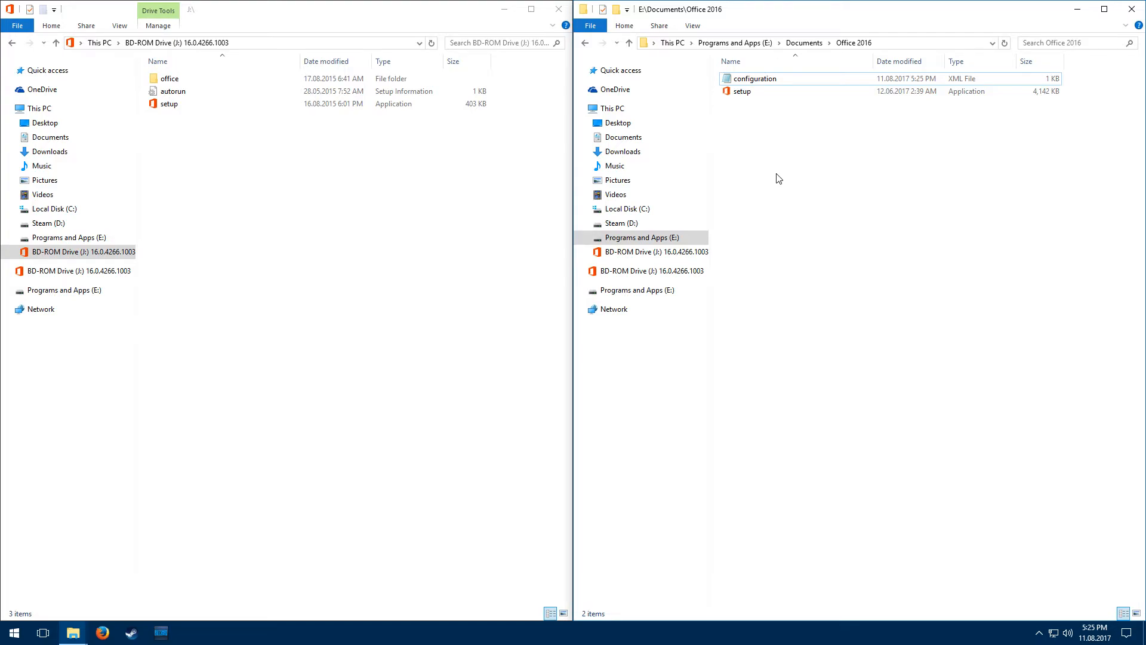
# - Launch a PowerShell window at the Office 2016 folder from its context menu
pyautogui.rightClick(779, 178)
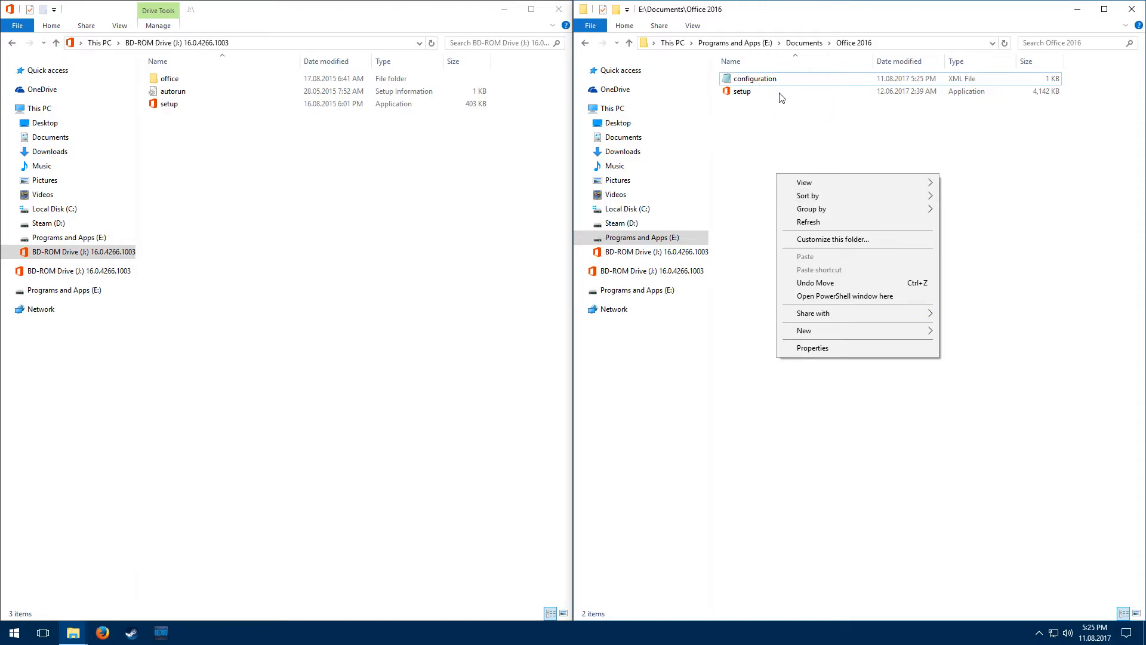
pyautogui.moveTo(850, 195)
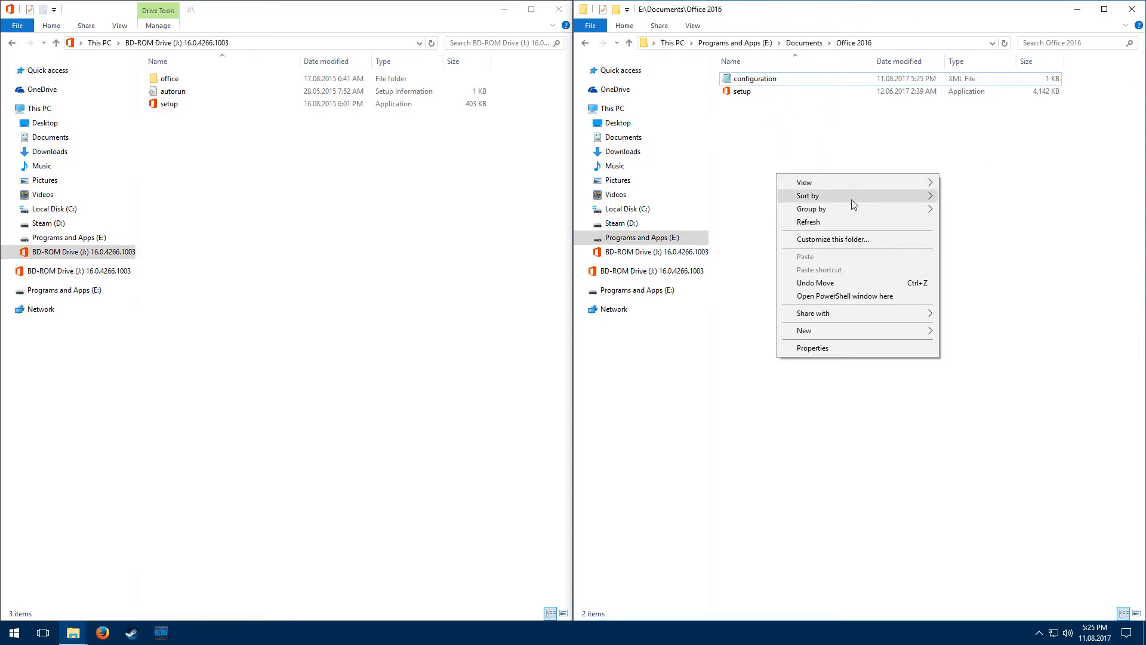
pyautogui.click(844, 296)
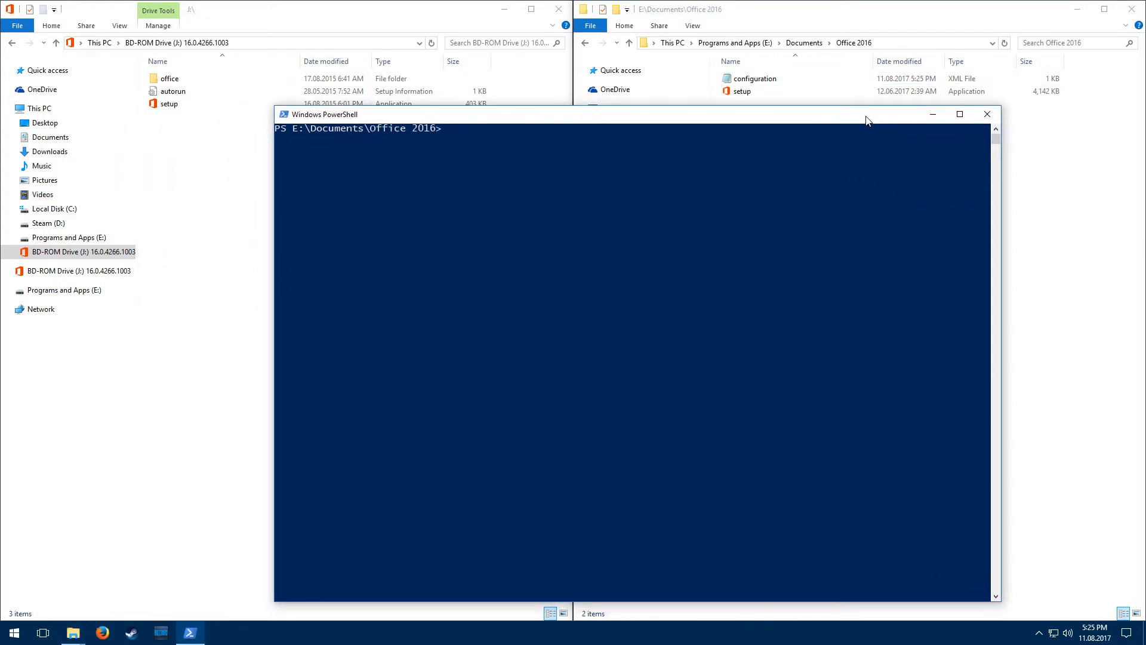
# - Run .\setup.exe /configure configuration.xml and approve the UAC elevation prompt
pyautogui.write('setup')
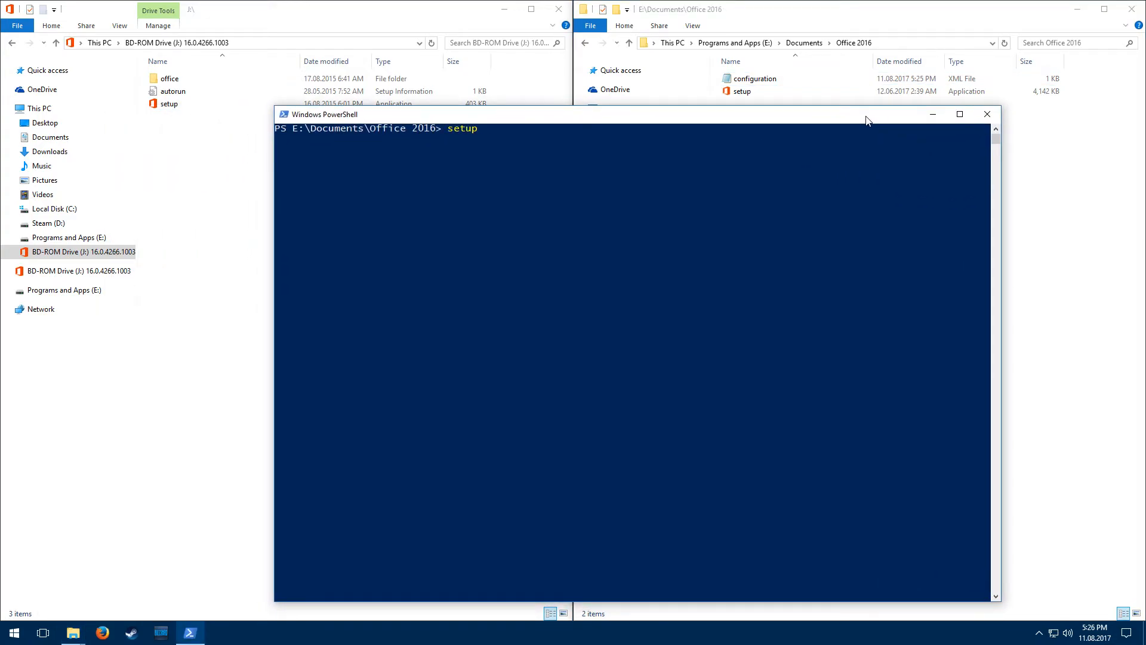
pyautogui.write('.exe')
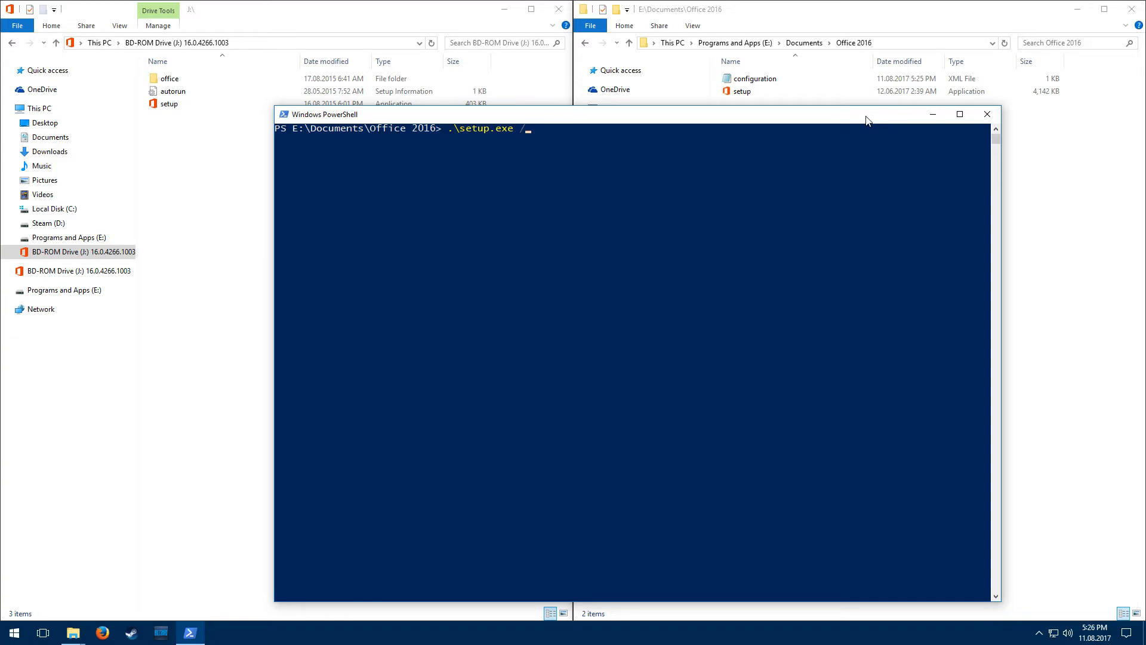
pyautogui.write('/confi')
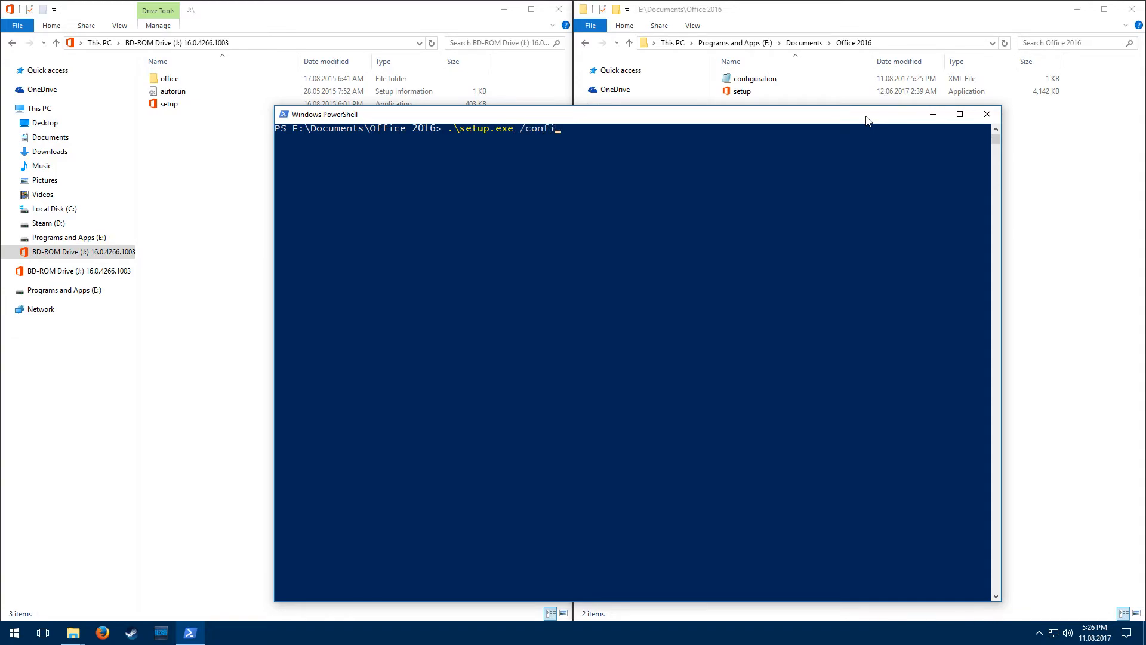
pyautogui.write('gure confi')
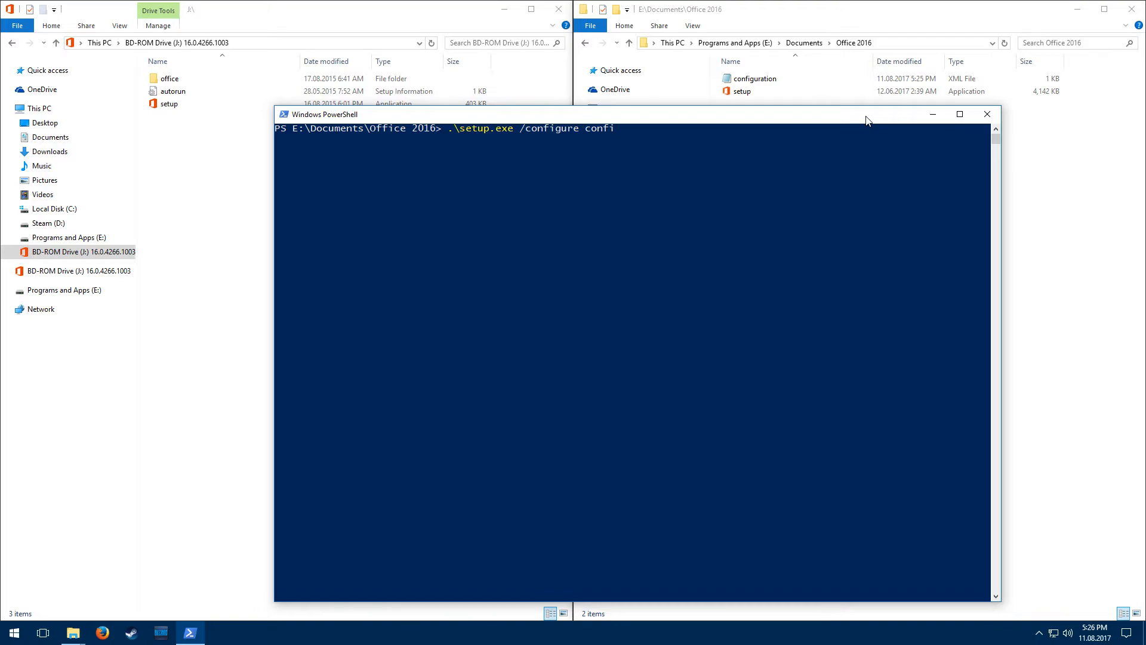
pyautogui.write('guration.')
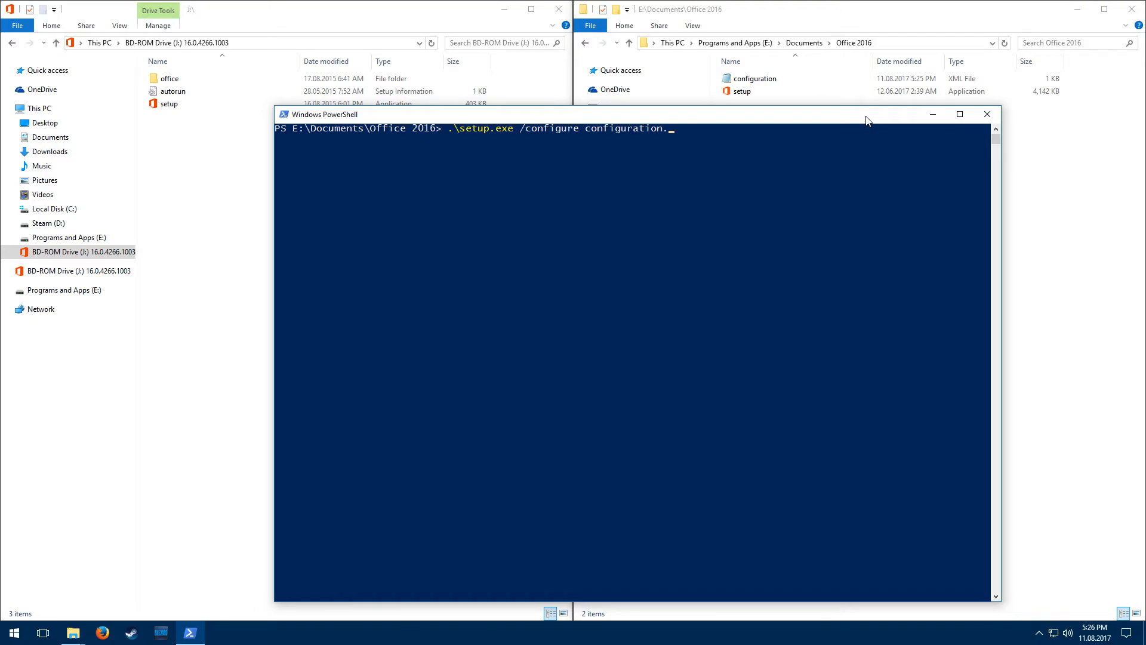
pyautogui.write('xml')
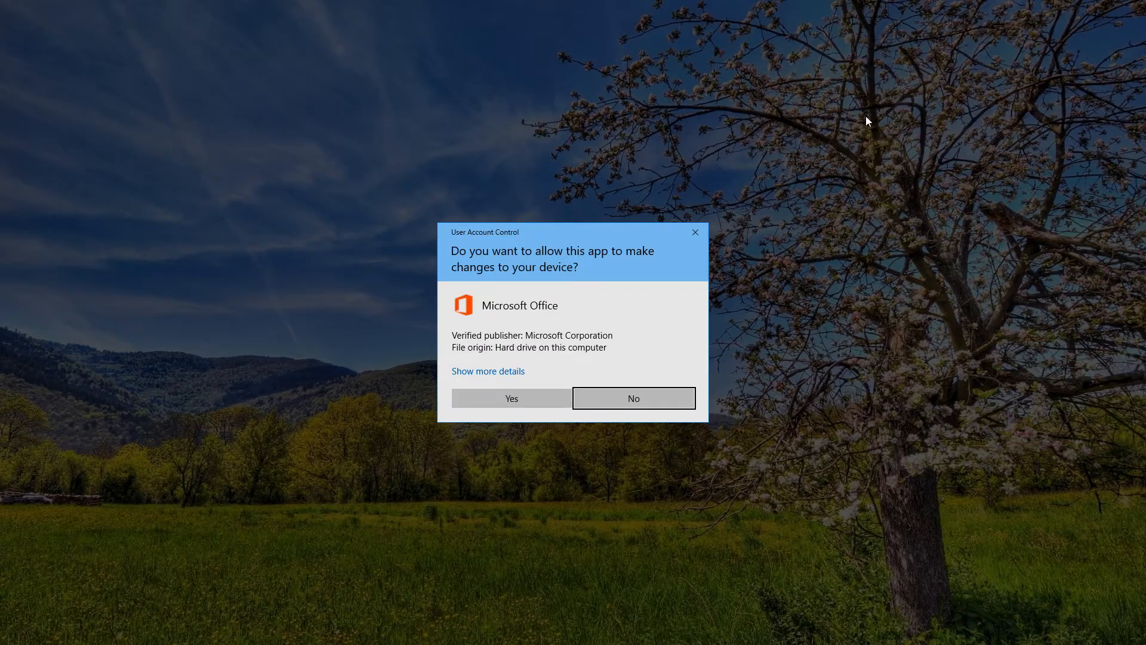
pyautogui.moveTo(510, 398)
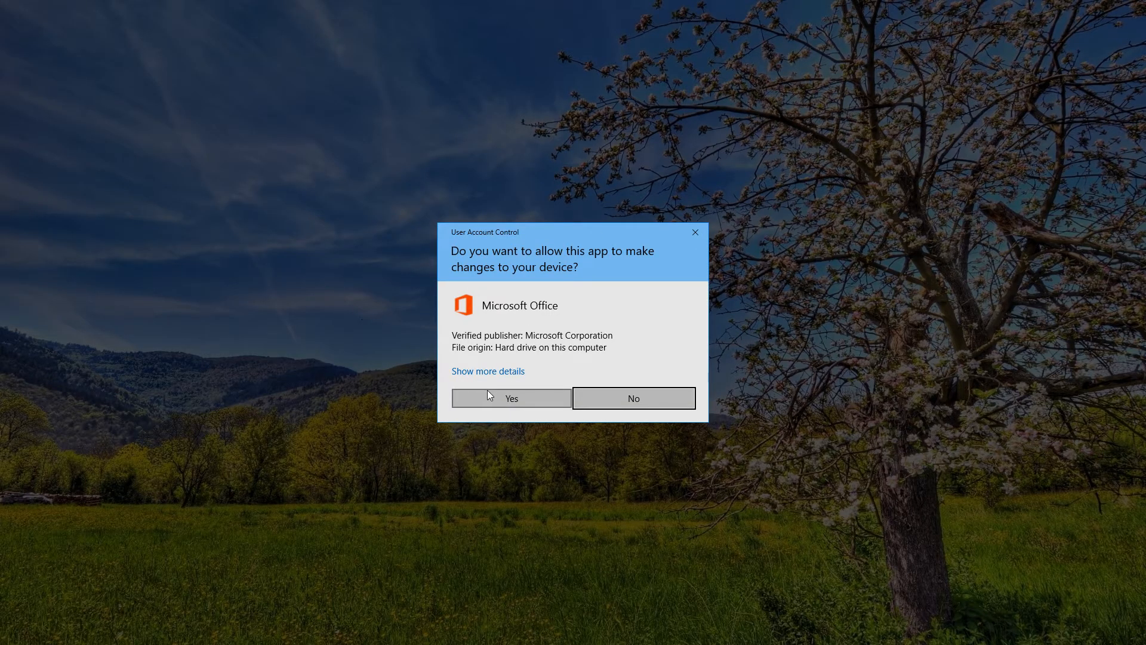
pyautogui.click(511, 398)
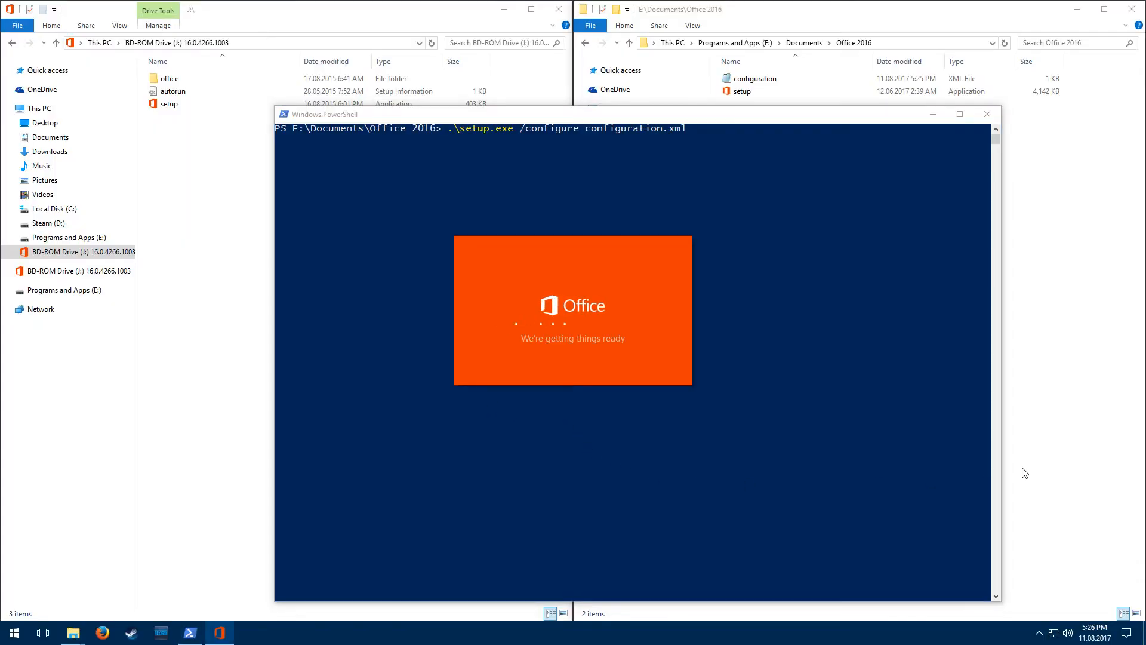
pyautogui.moveTo(958, 473)
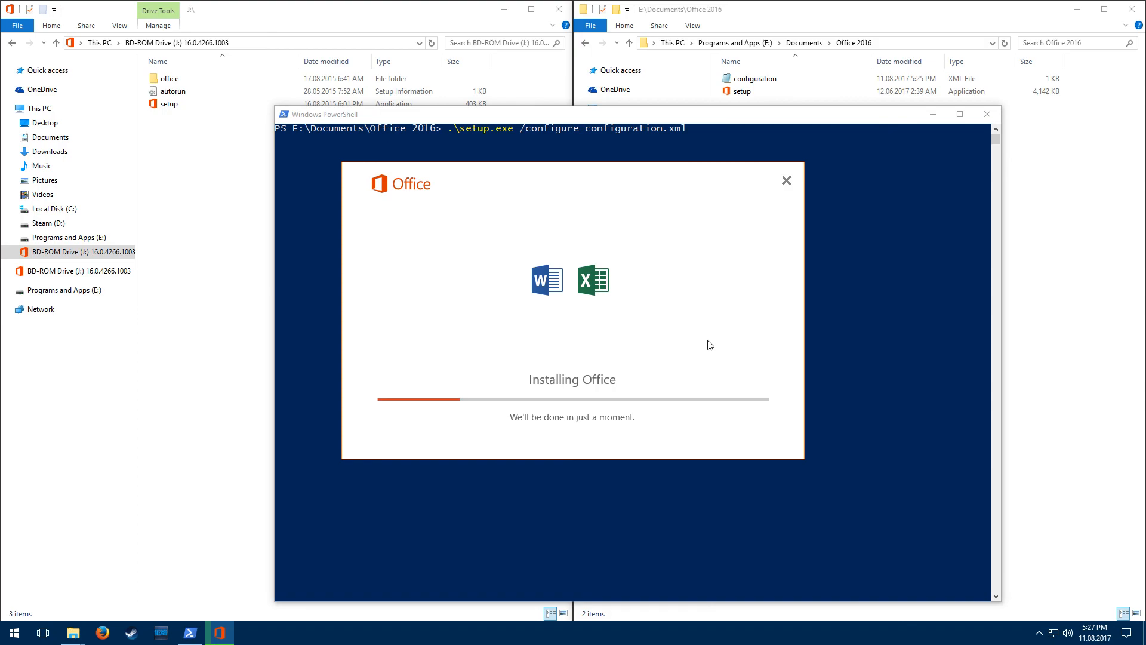
pyautogui.moveTo(632, 401)
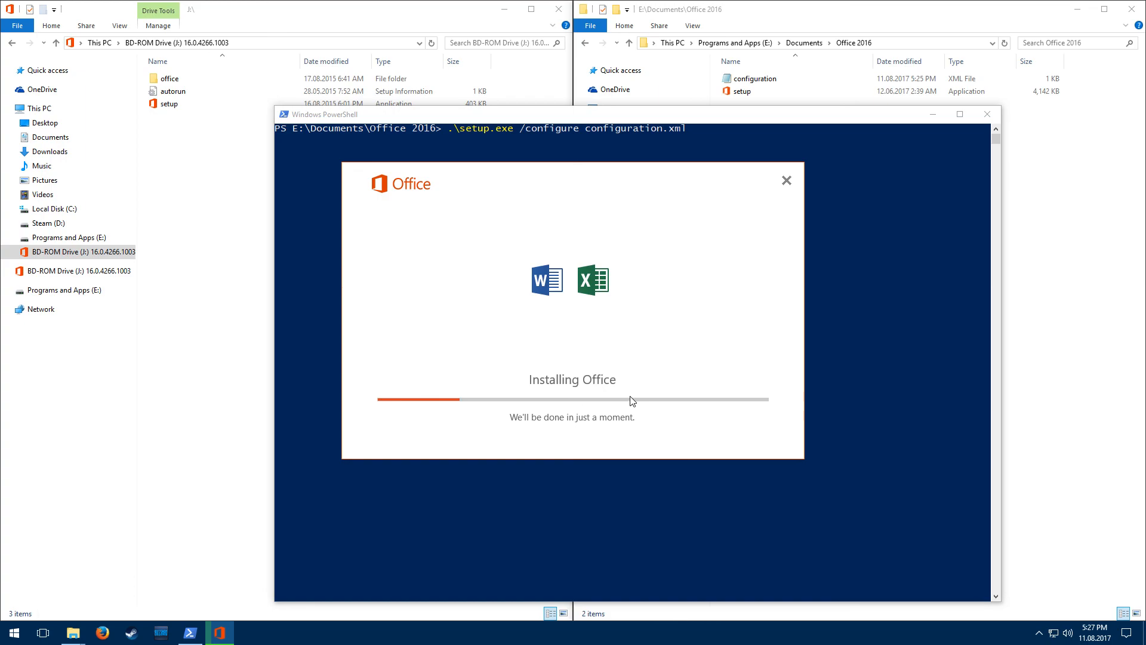
pyautogui.moveTo(625, 404)
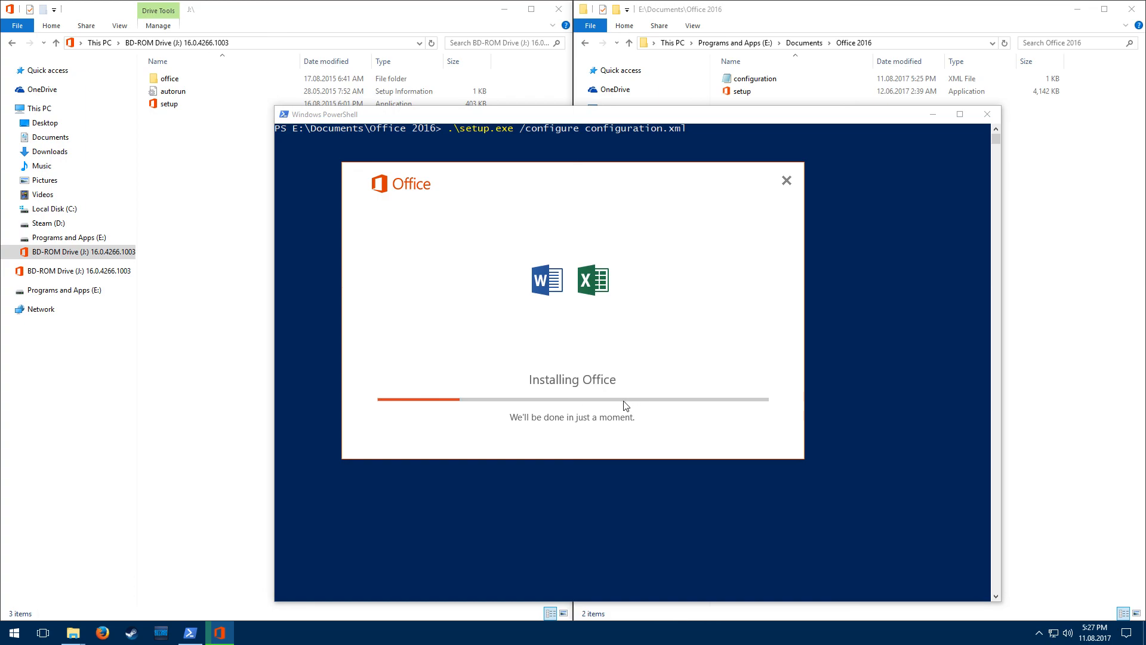
pyautogui.moveTo(621, 405)
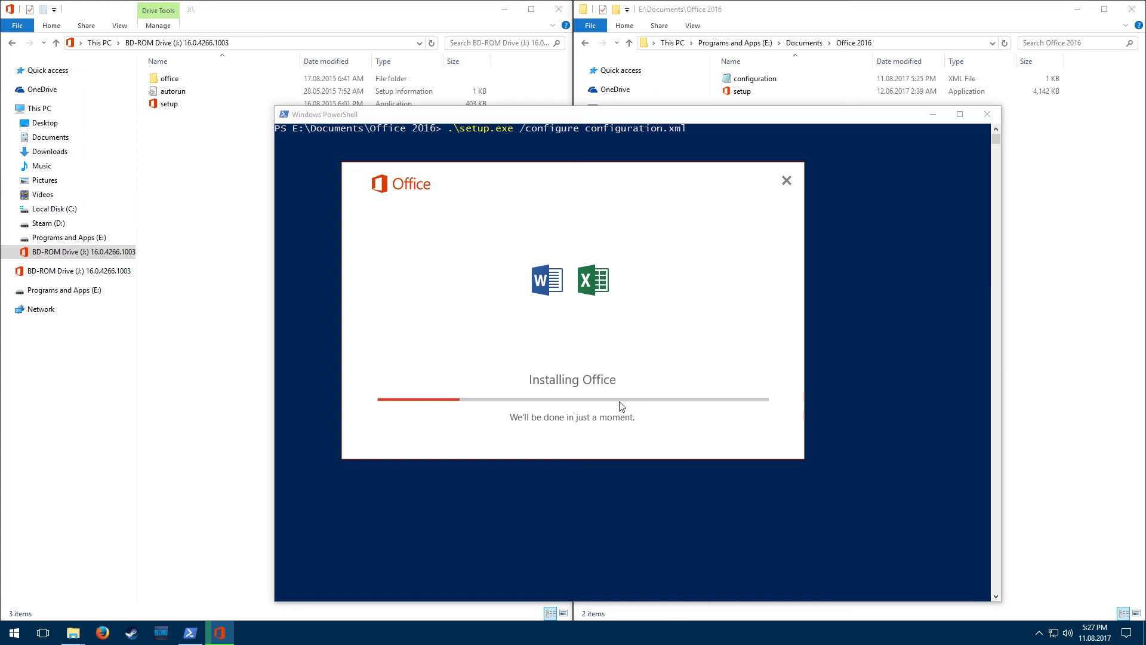